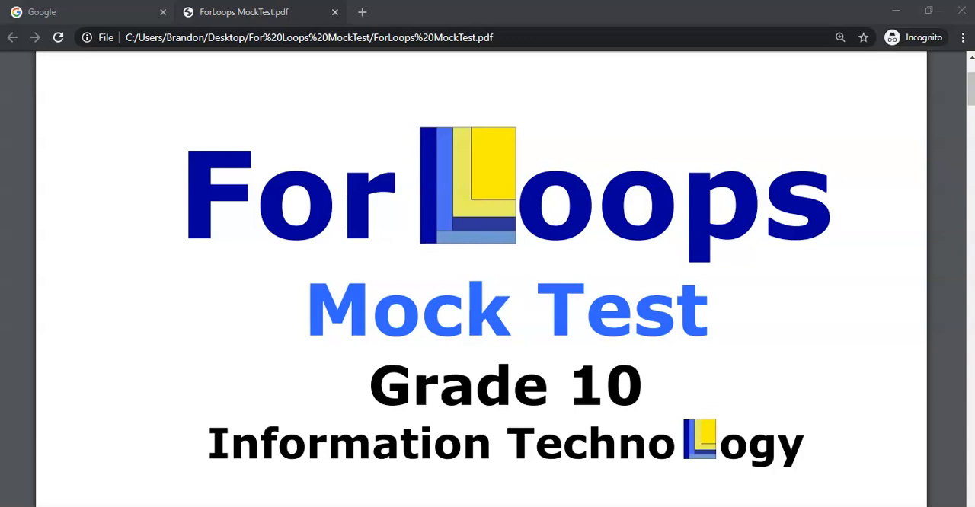
Scroll the ForLoops mock test PDF down to Question 2, the bank loan program.
scroll(down, 3)
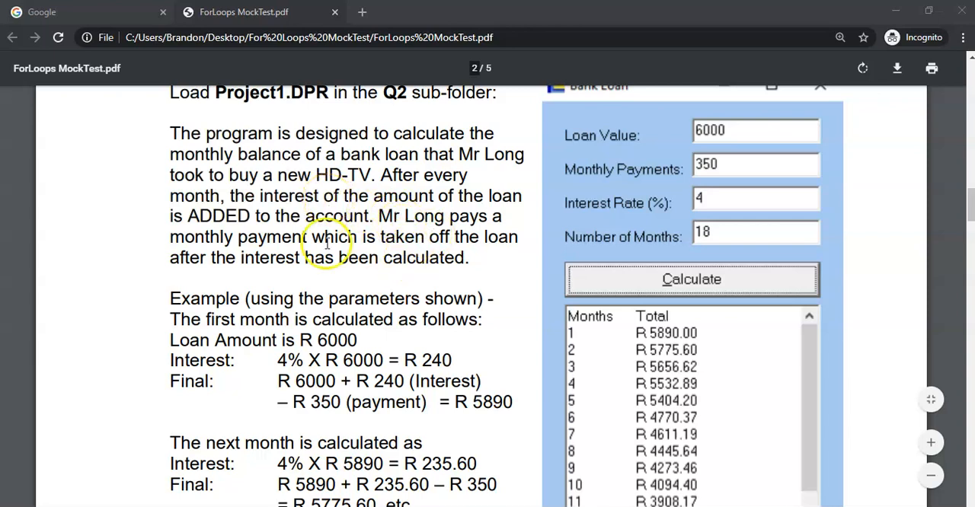
mouse_move(412, 253)
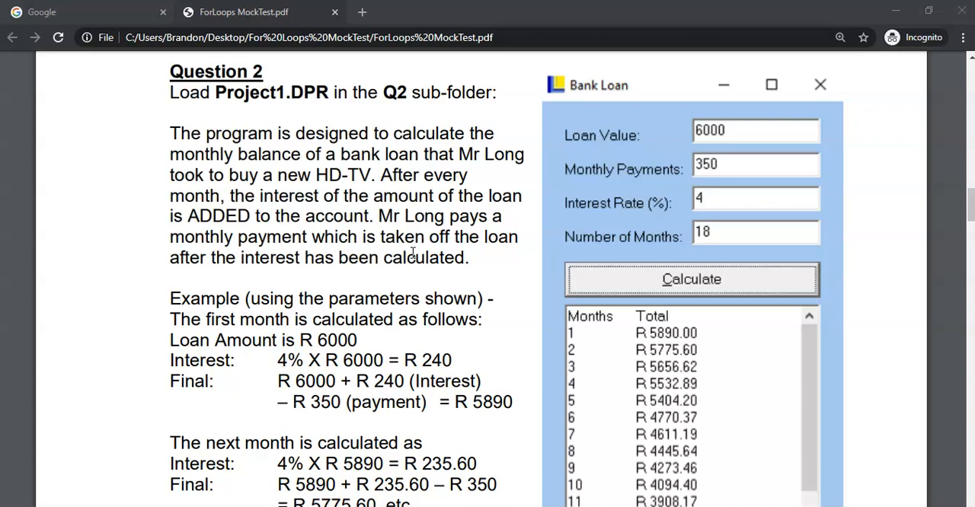
mouse_move(735, 180)
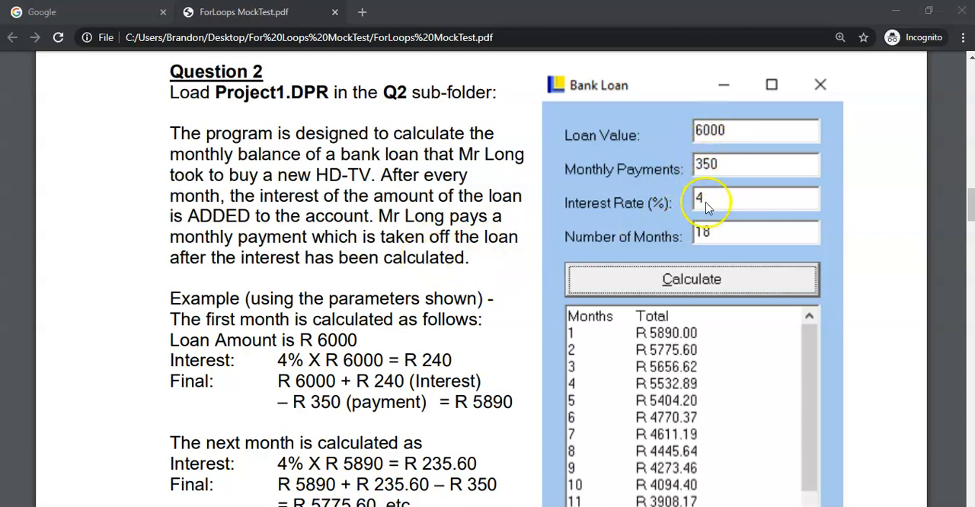
scroll(down, 3)
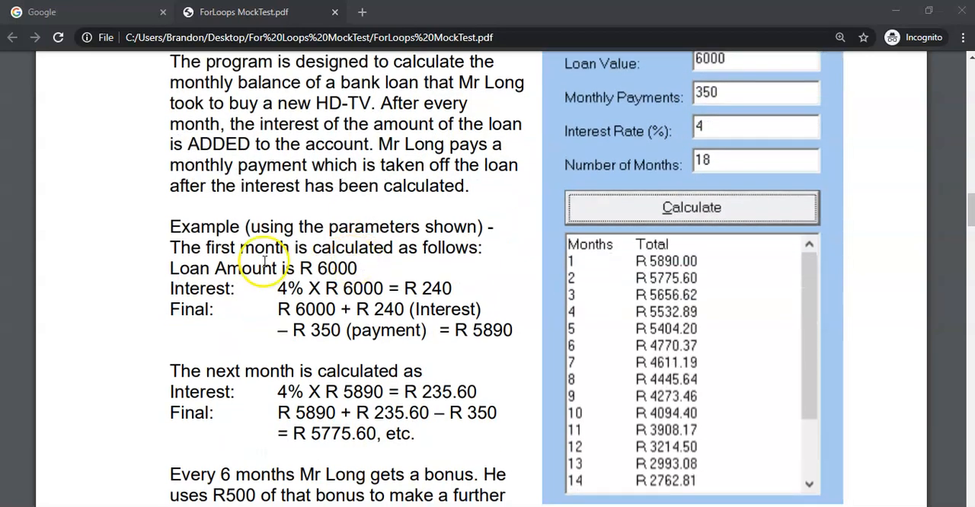
mouse_move(434, 164)
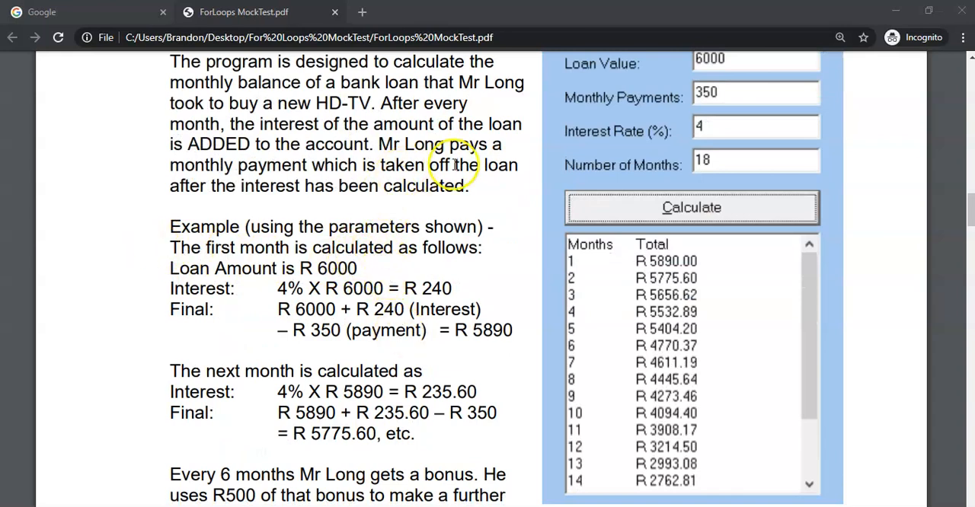
mouse_move(254, 167)
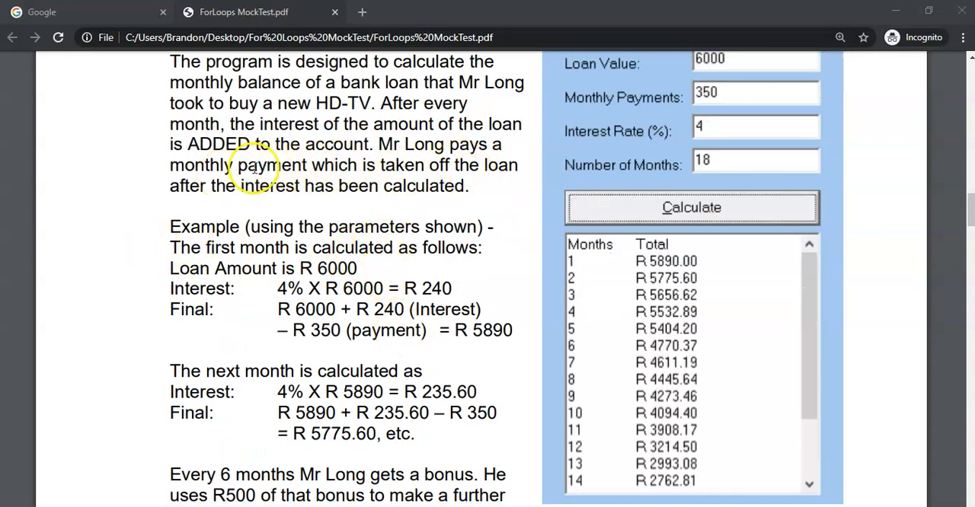
mouse_move(198, 177)
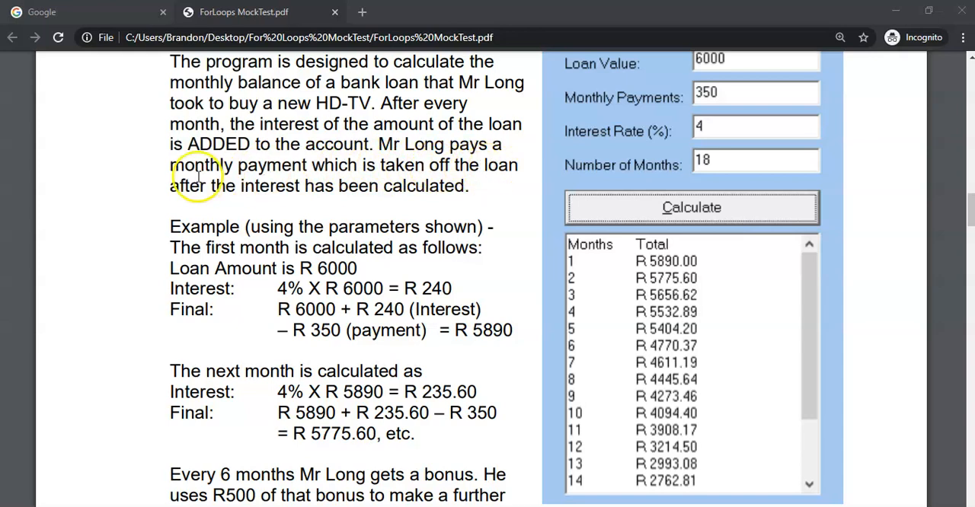
mouse_move(344, 192)
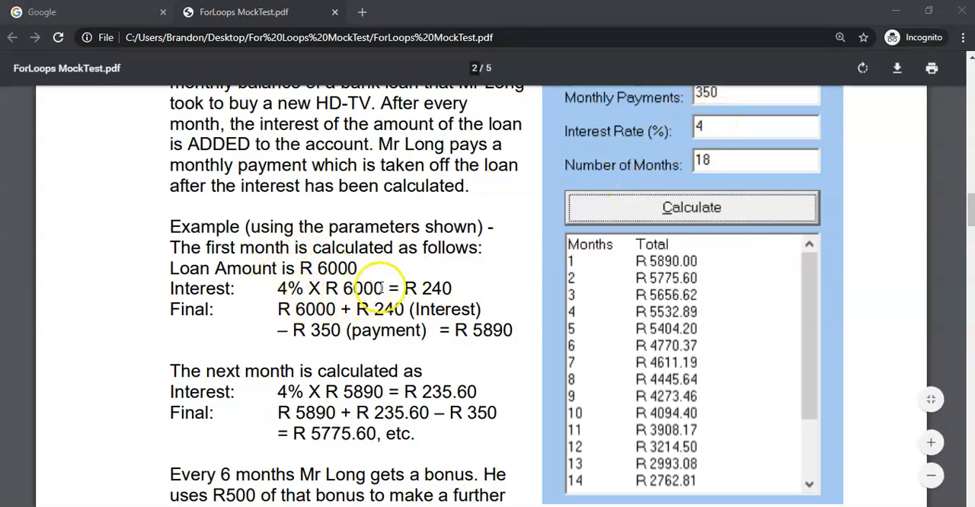
mouse_move(436, 289)
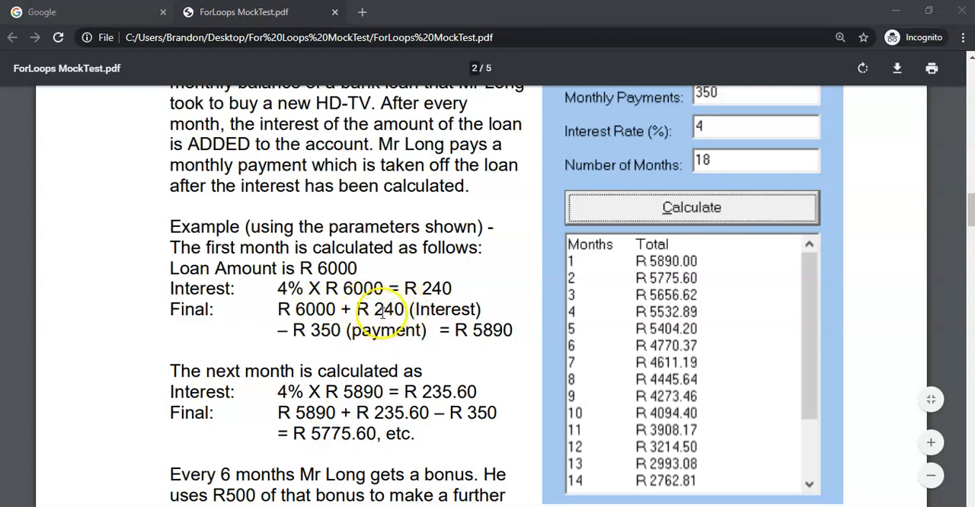
mouse_move(307, 329)
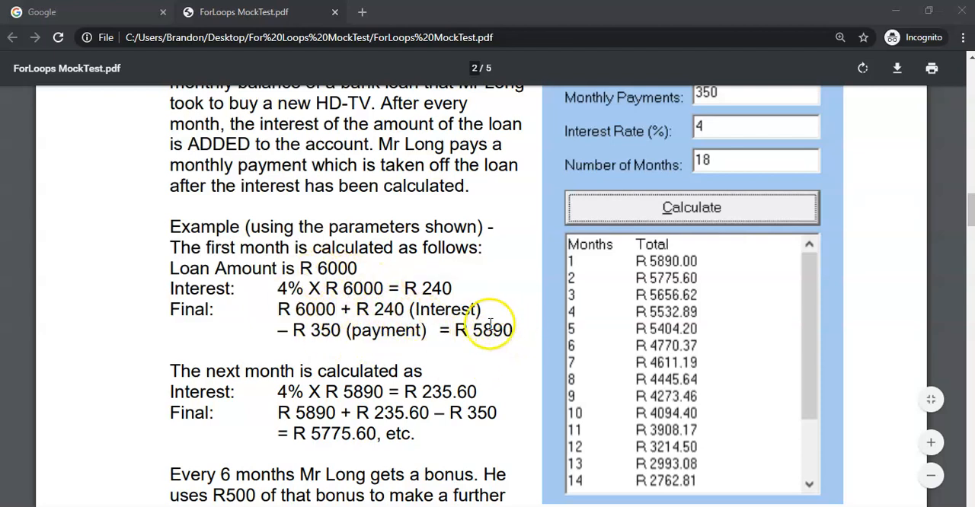
mouse_move(287, 372)
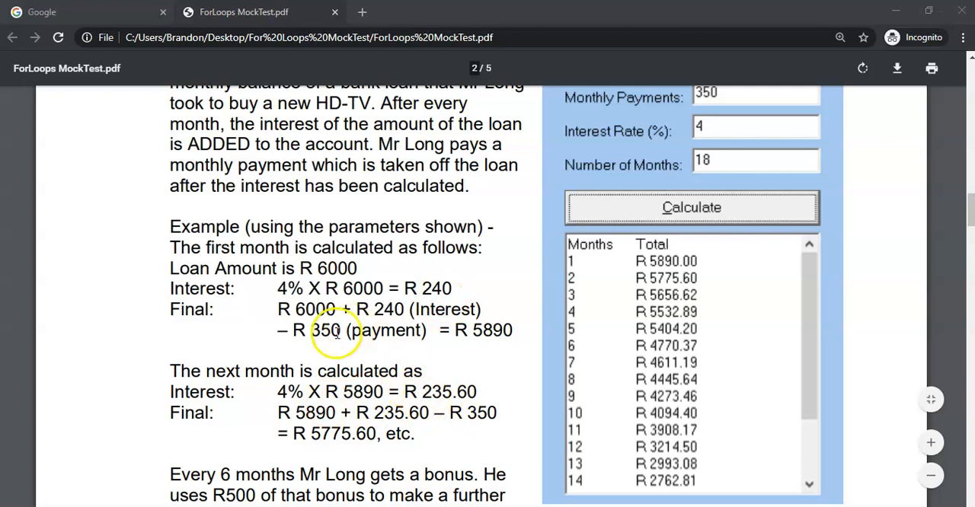
mouse_move(393, 414)
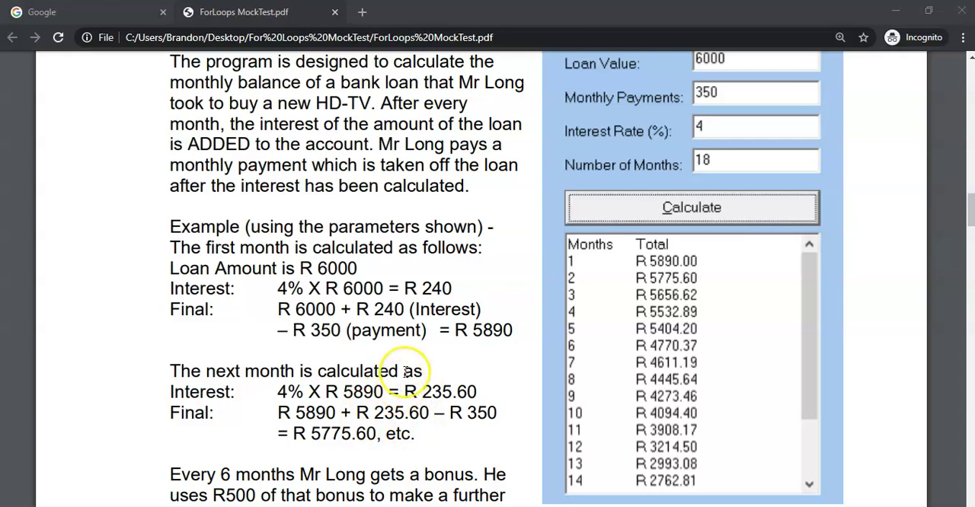
scroll(down, 3)
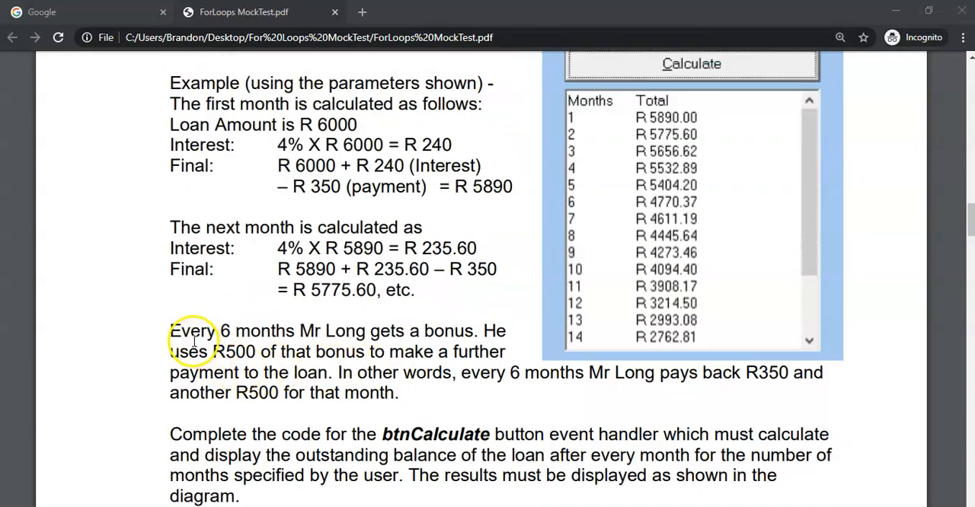
mouse_move(388, 344)
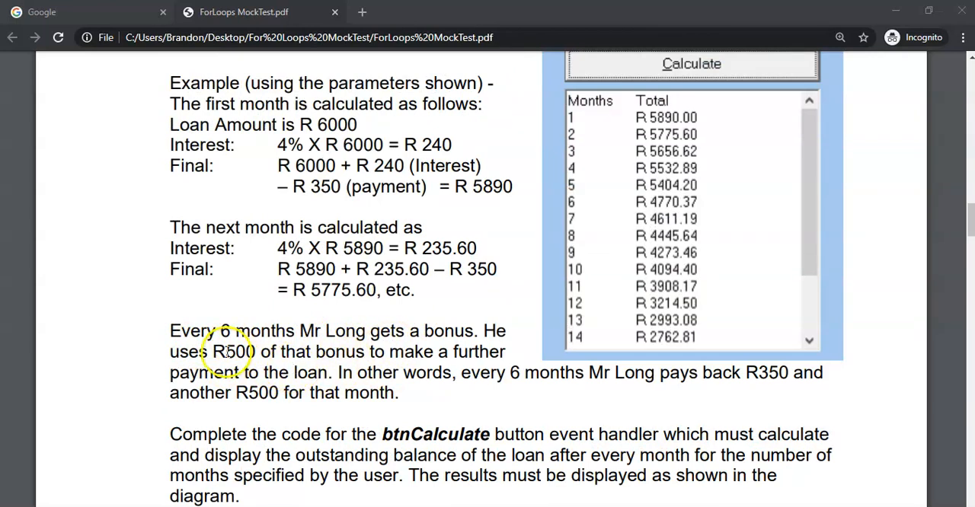
mouse_move(470, 359)
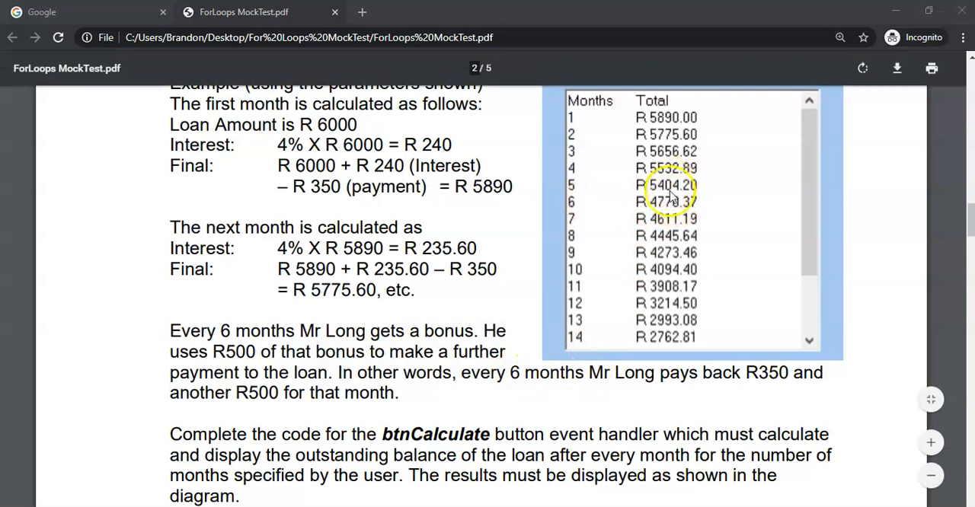
mouse_move(667, 202)
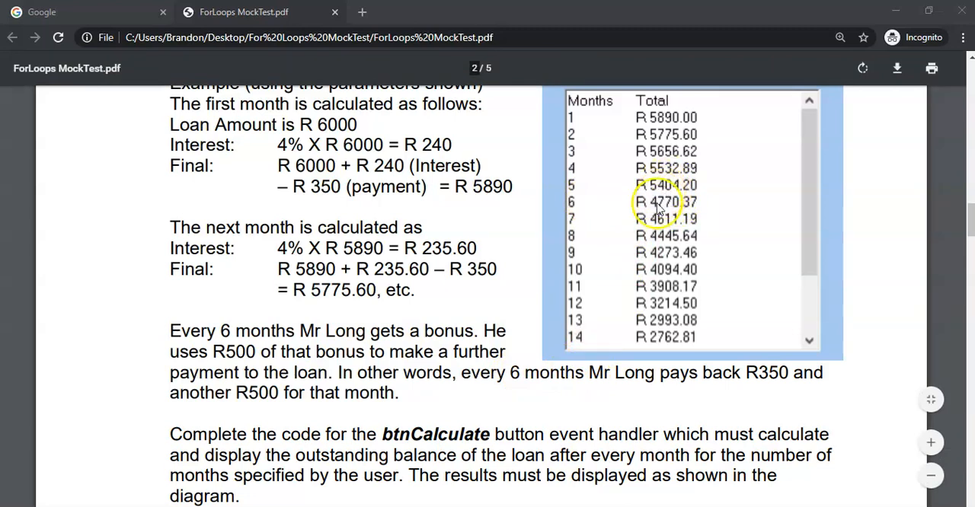
mouse_move(776, 373)
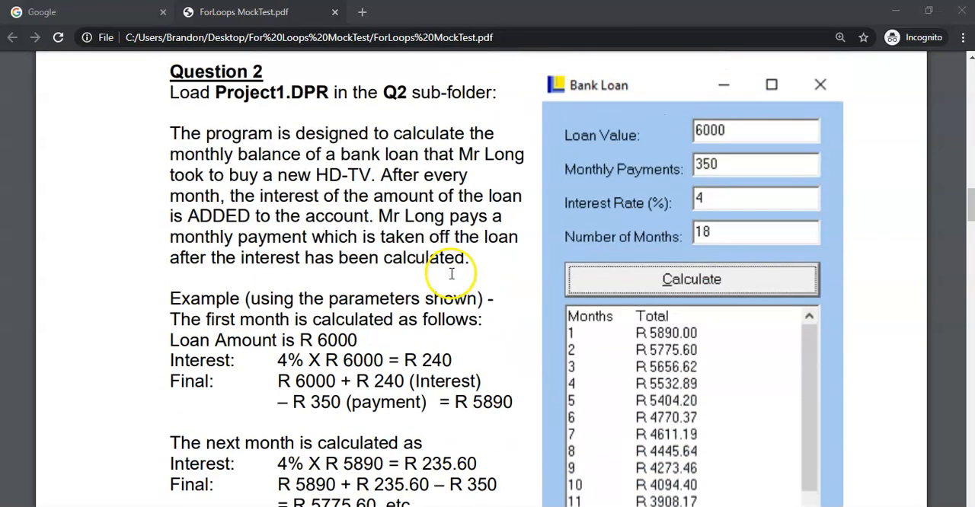
mouse_move(449, 381)
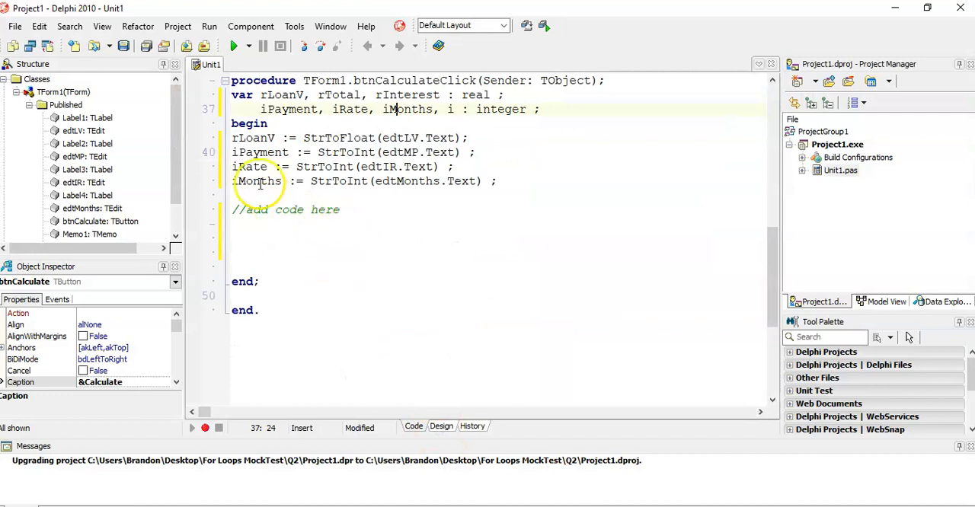
Start a for loop template beneath the //add code here comment in btnCalculate's handler.
click(442, 427)
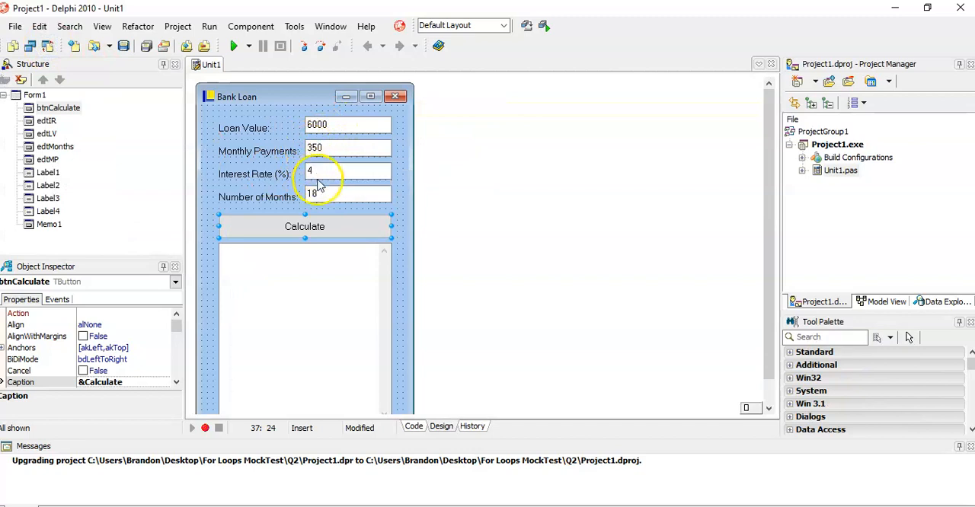
mouse_move(253, 213)
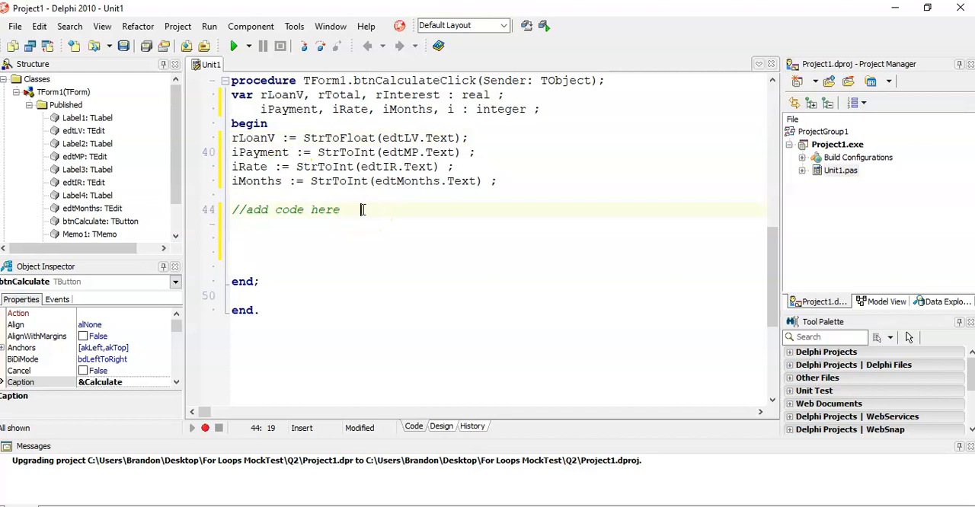
text(for i := 0 to List.Count - 1 do)
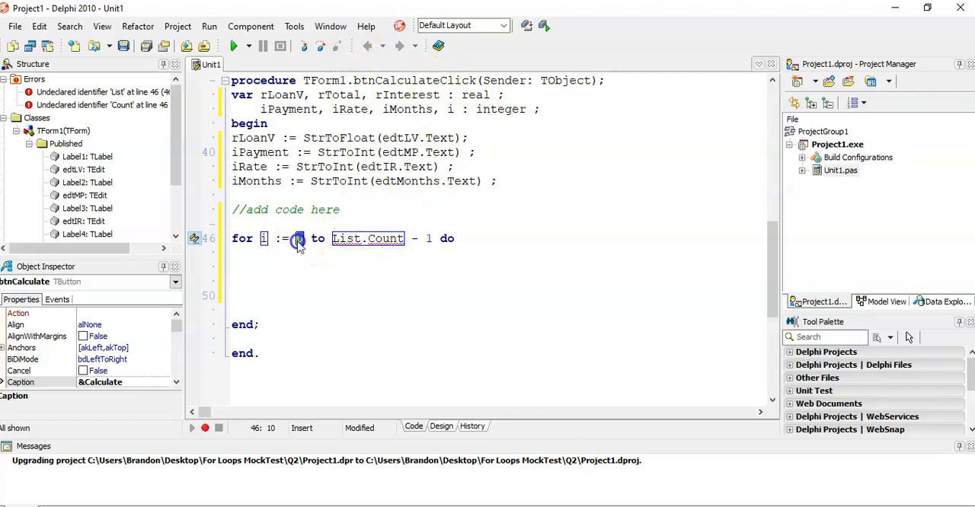
Make the loop header read for i := 1 to iMonths do.
drag(334, 237, 434, 237)
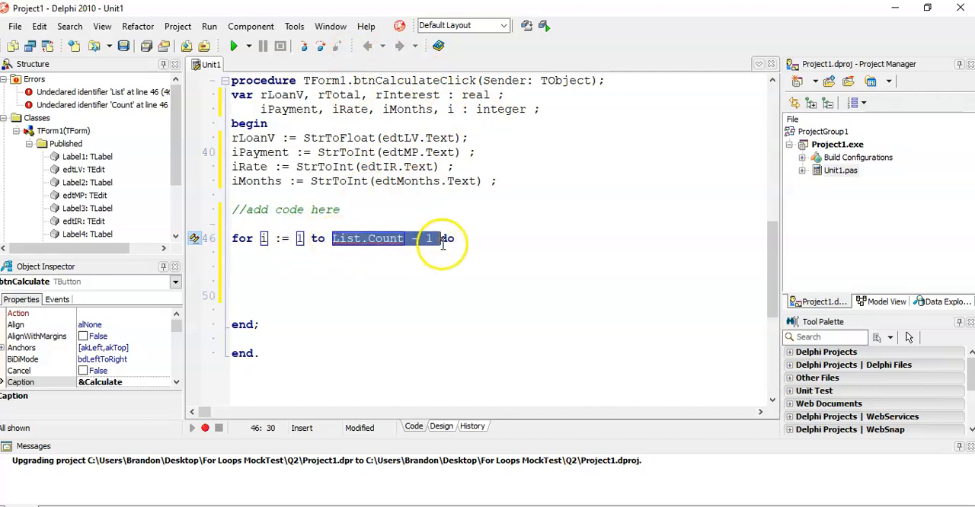
click(442, 426)
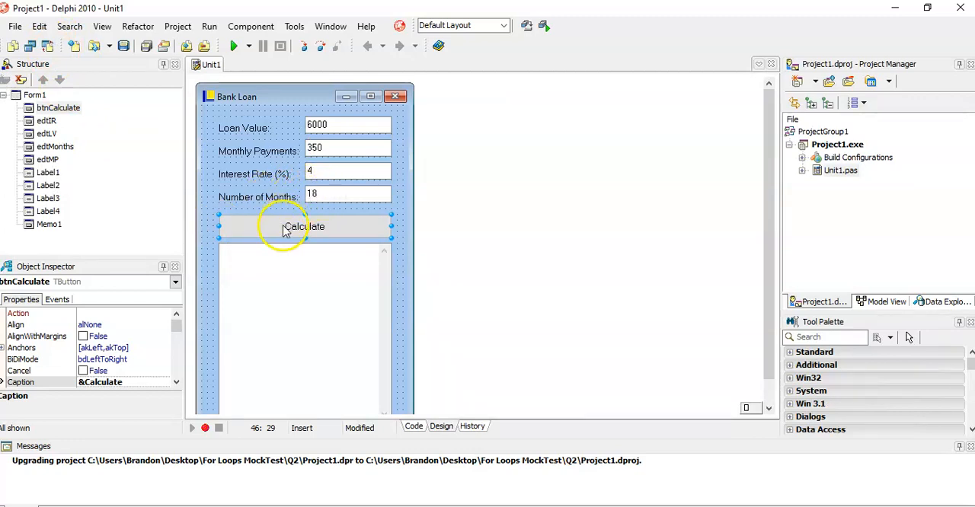
double_click(303, 225)
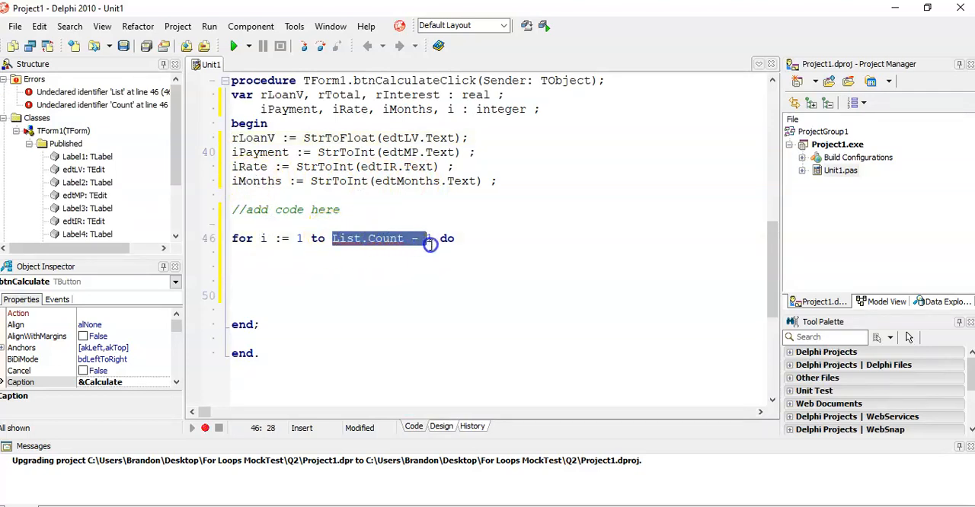
text(iMo)
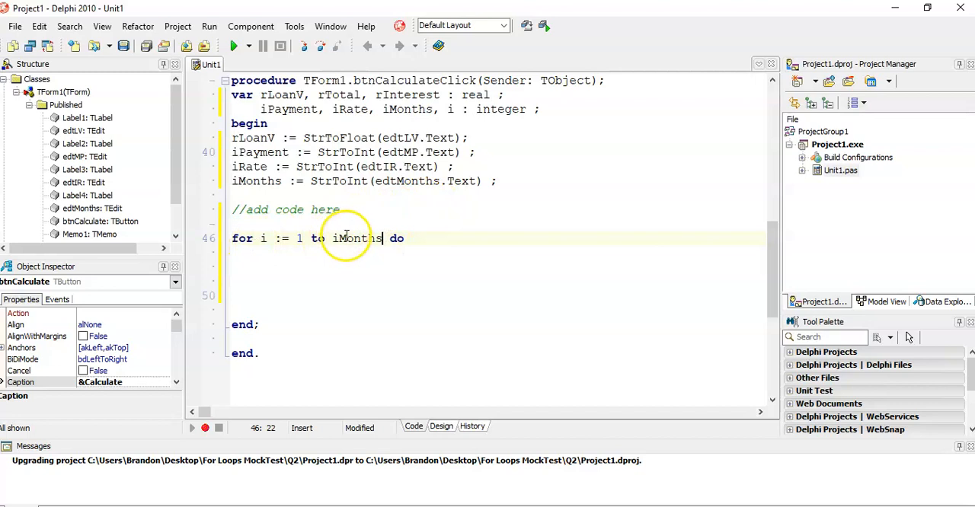
click(414, 238)
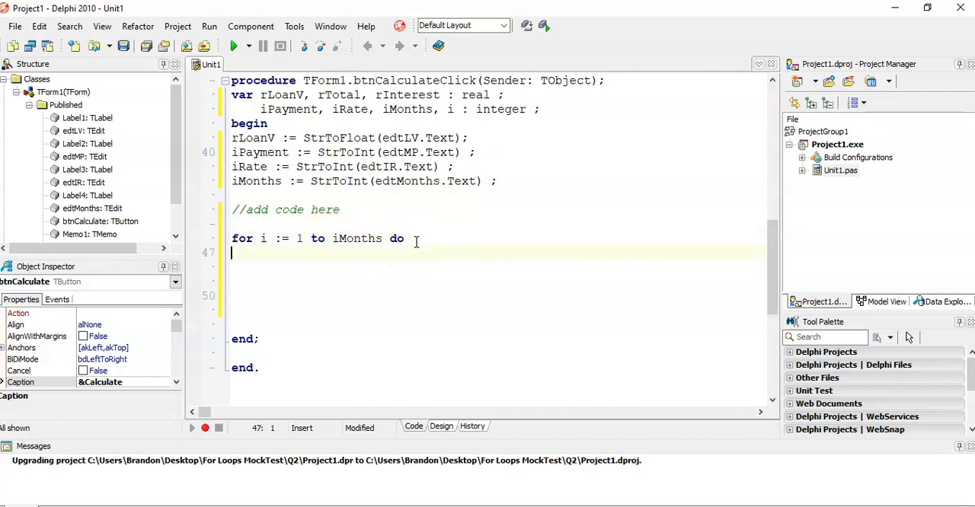
Add an empty begin … end; block under the loop header.
text(begin)
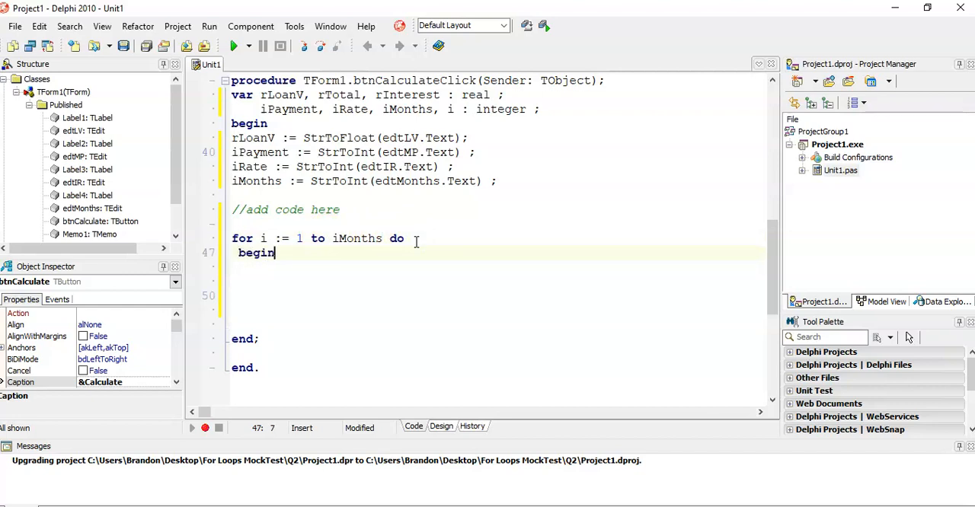
text(end;)
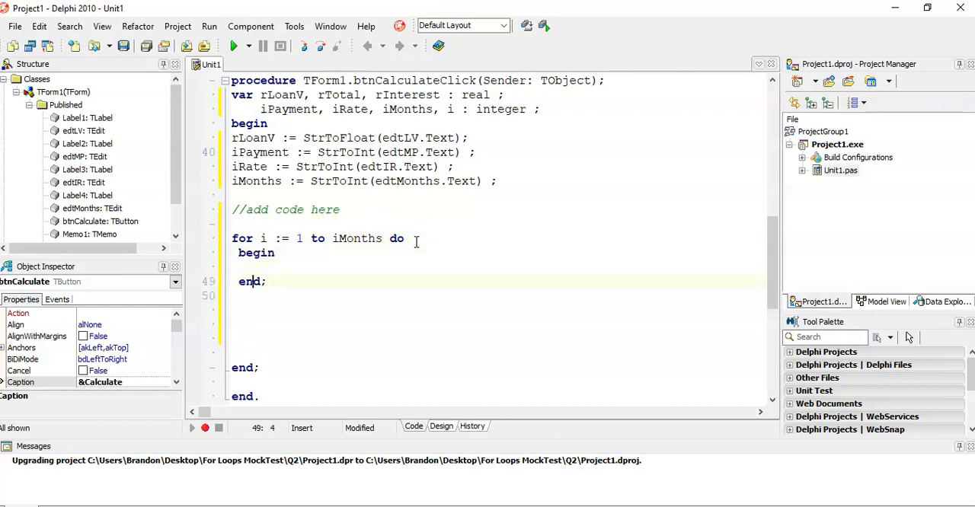
text(//)
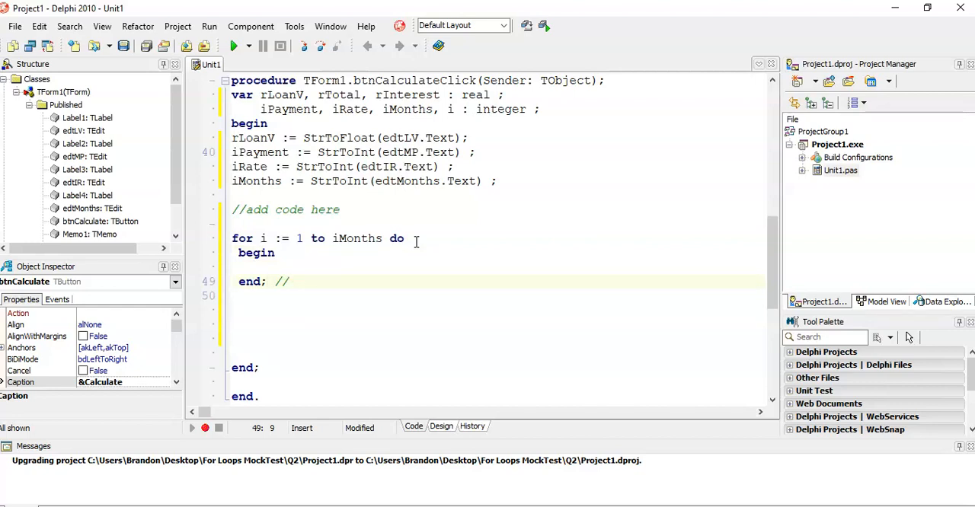
text(end)
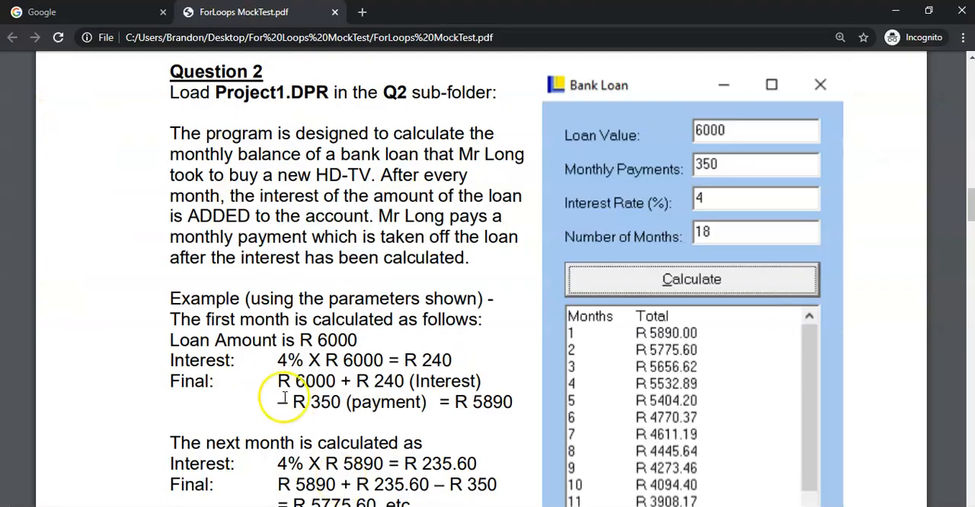
mouse_move(241, 368)
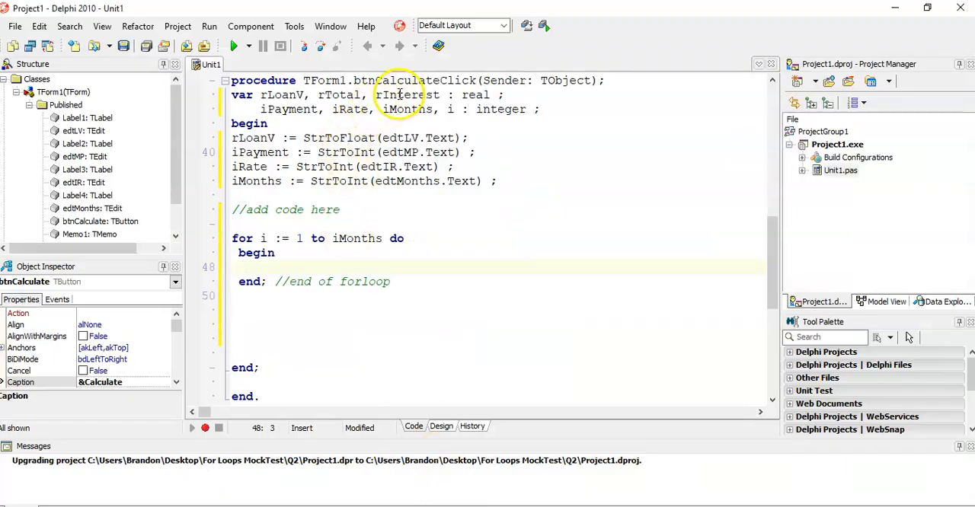
Write rInterest := iRate / 100 as the first line of the loop body.
double_click(405, 95)
text(r)
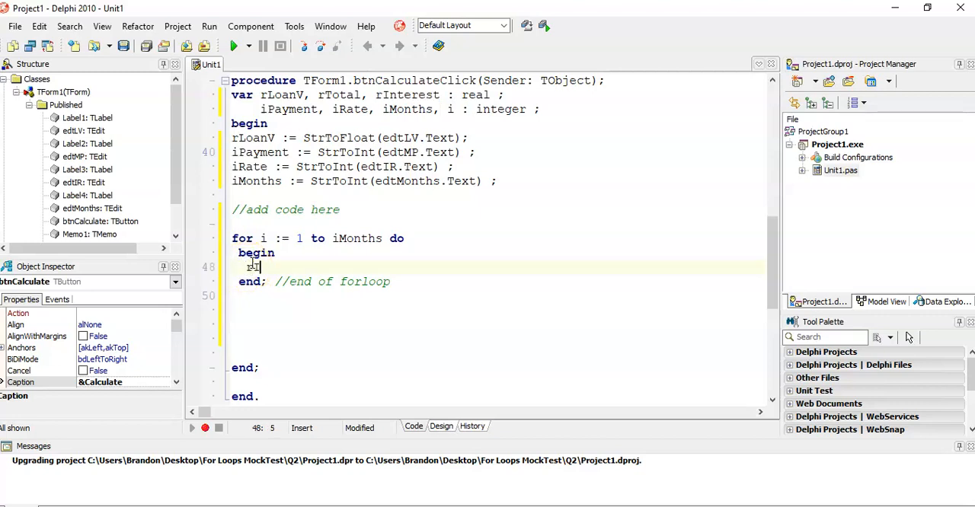
text(Interest := iRat)
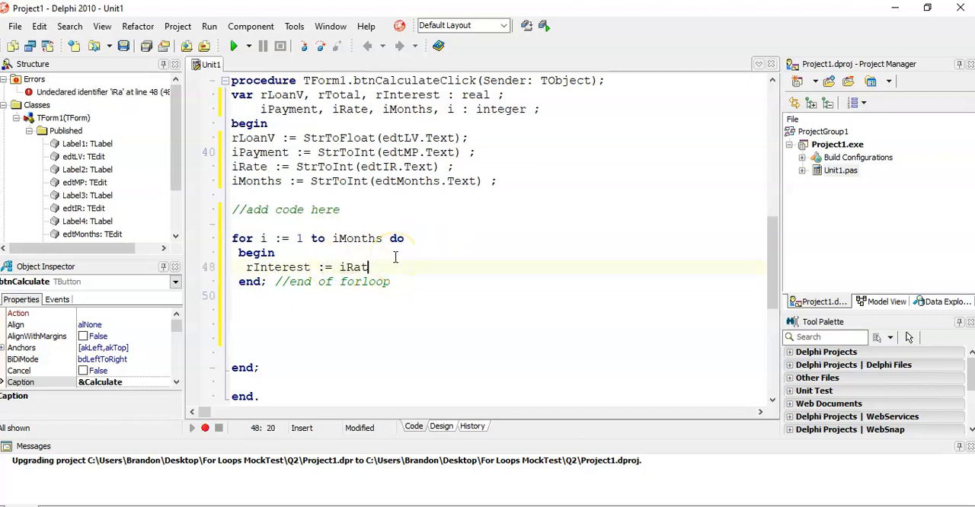
text(e)
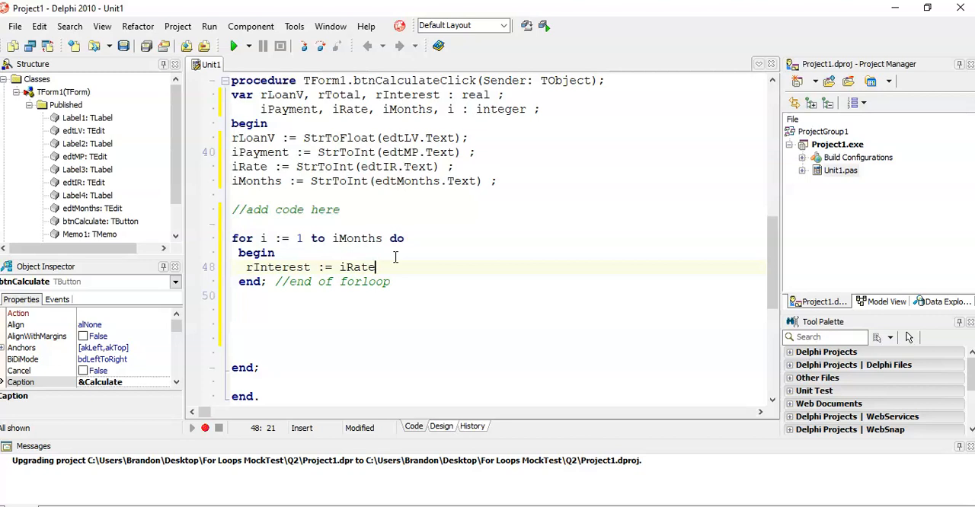
text(/)
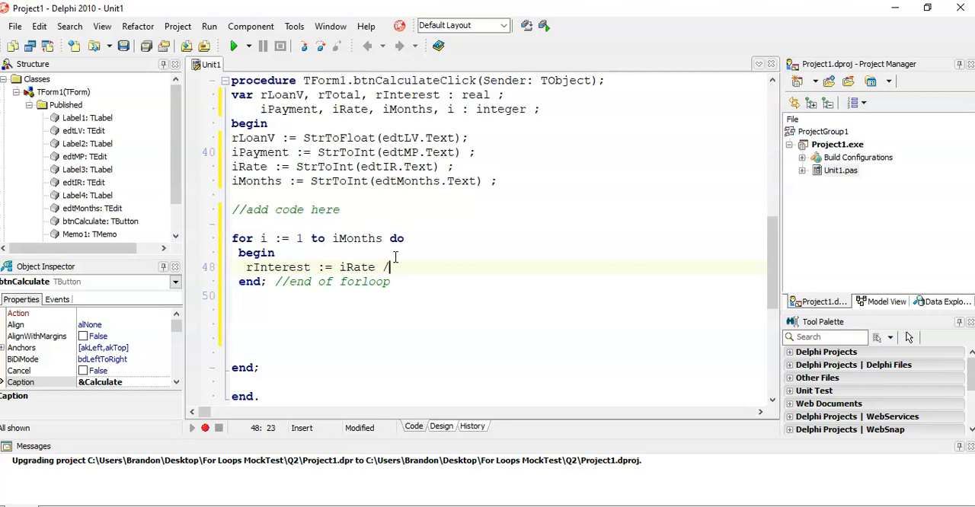
text(100)
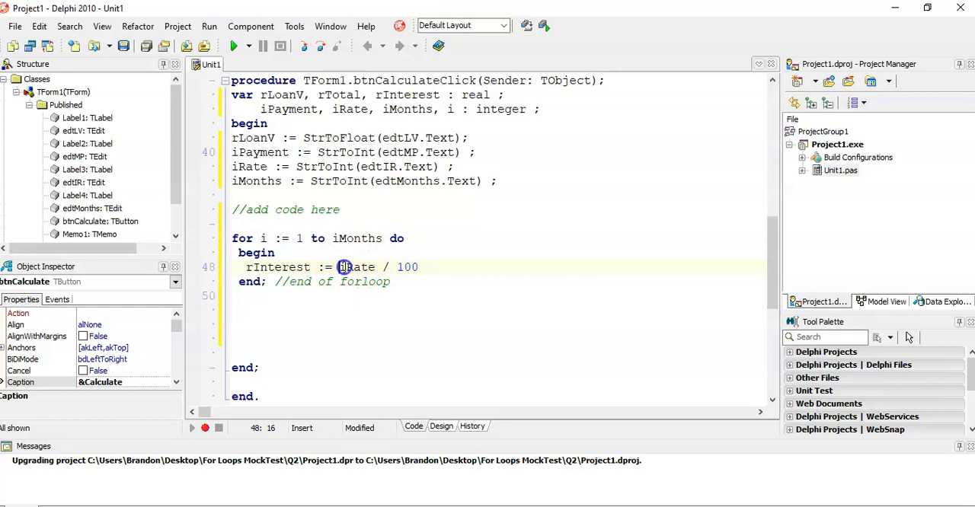
drag(338, 266, 418, 267)
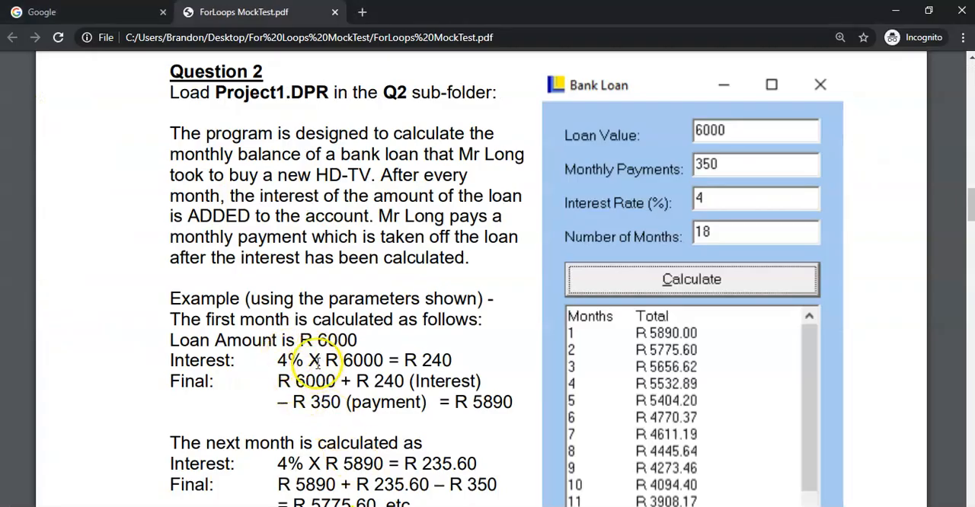
mouse_move(530, 341)
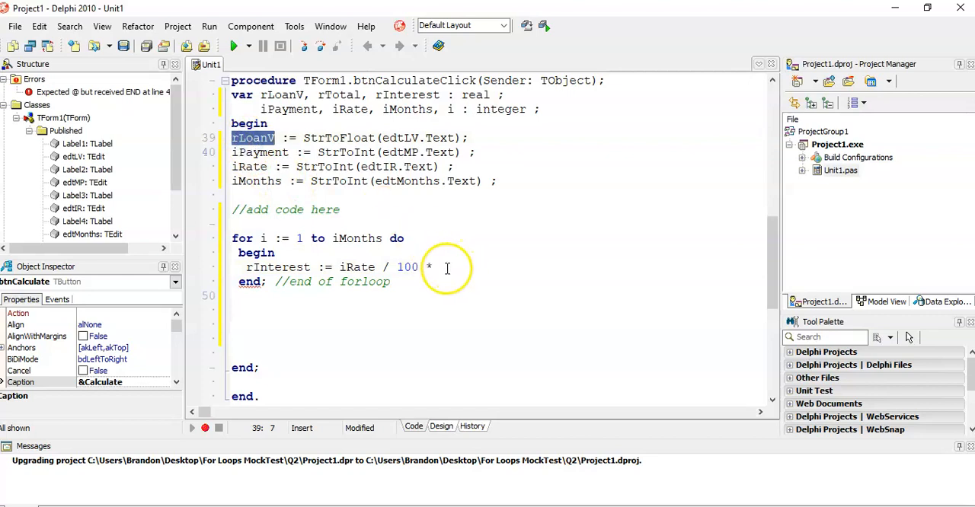
Complete the interest line with * rLoanV and write rLoanV + rInterest - iPayment;.
text(rLoa)
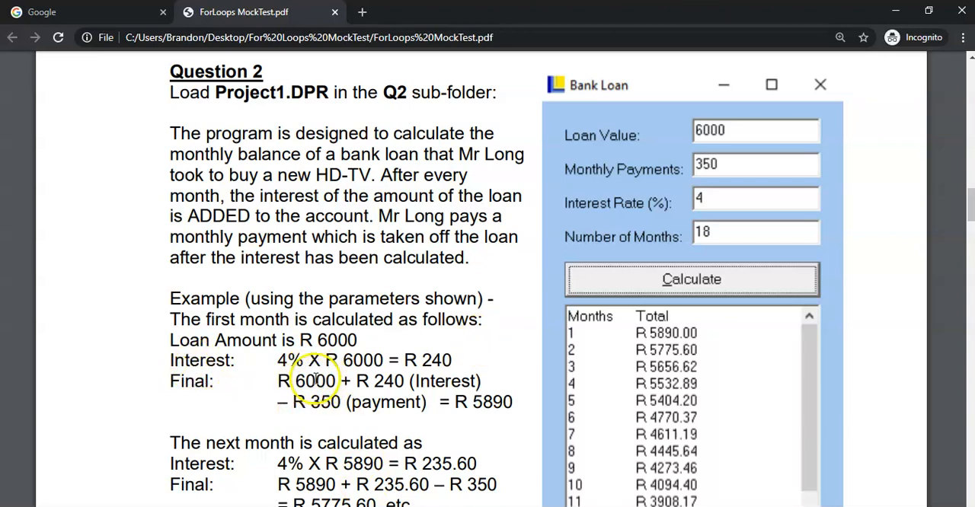
mouse_move(387, 381)
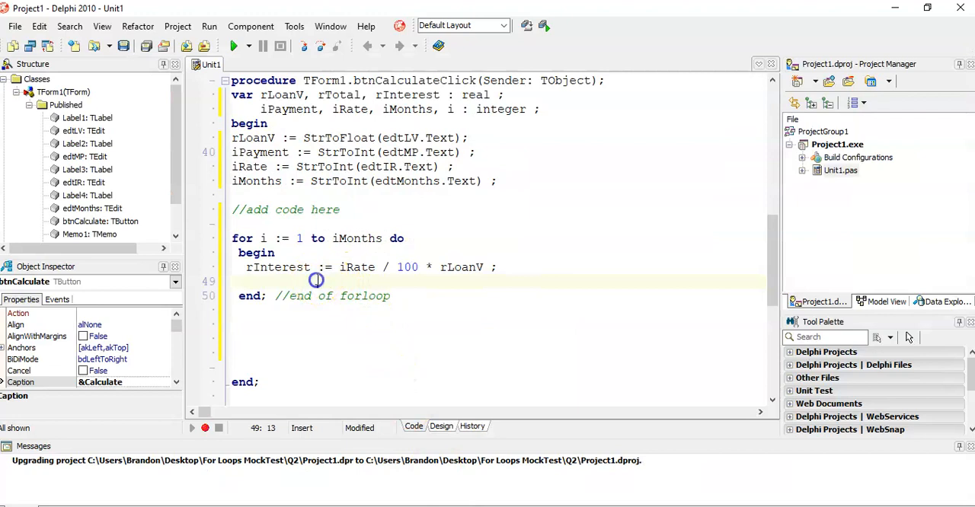
text(rInterest)
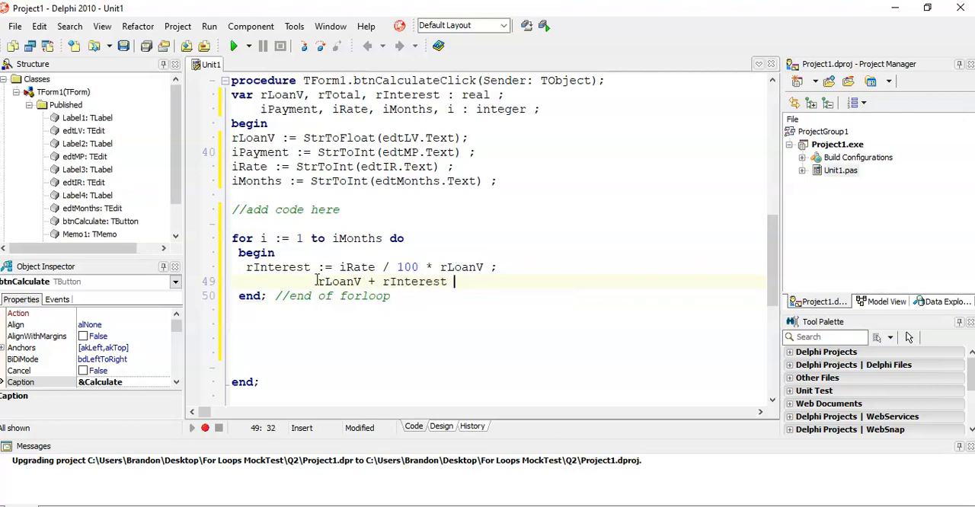
text(-)
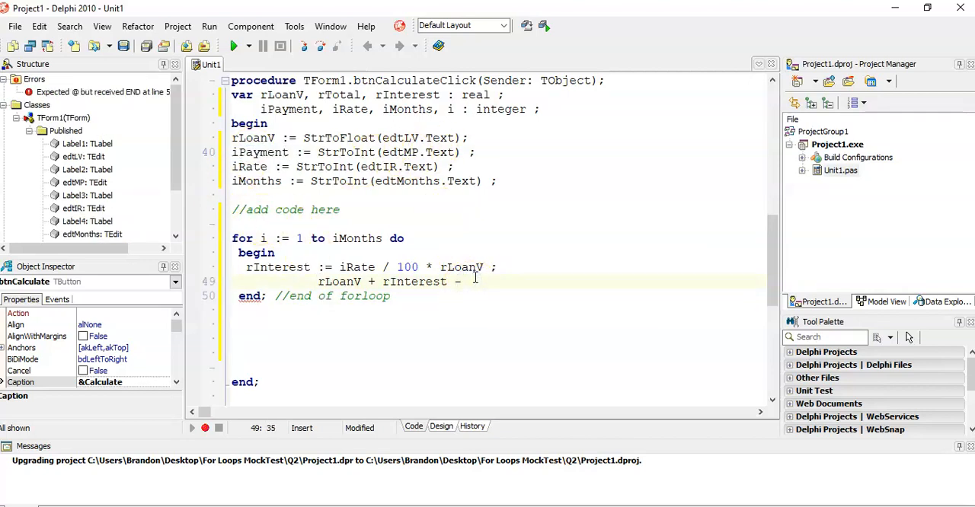
text(iPayment)
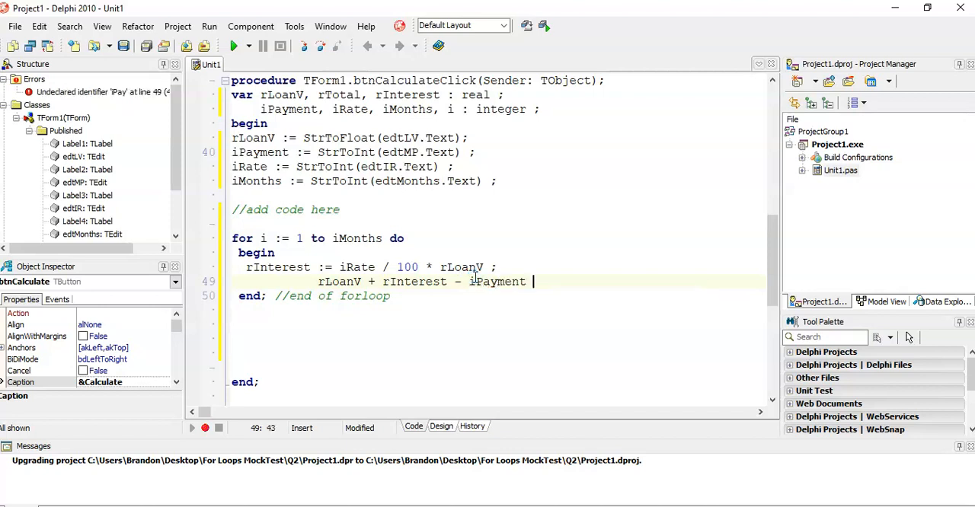
text(;)
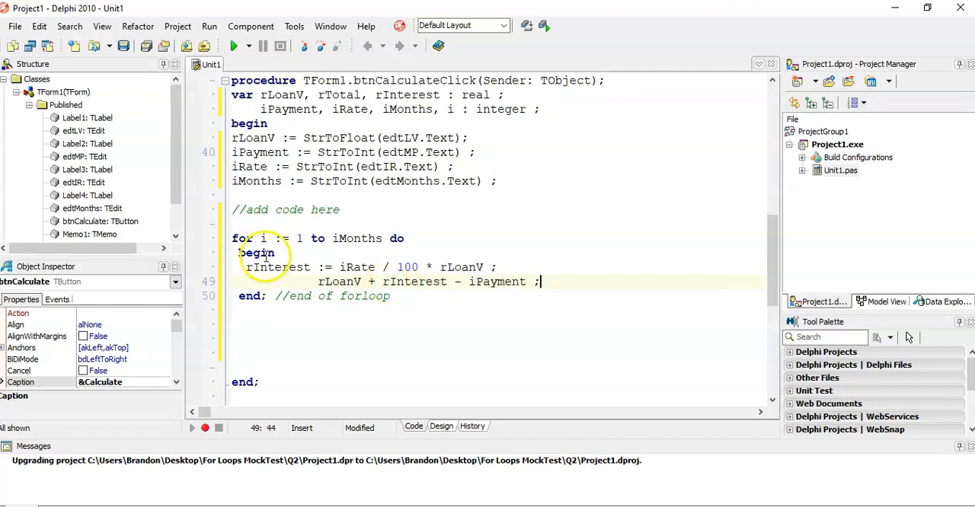
Finish the update as rLoanV := rLoanV + rInterest - iPayment;, checking the 5890 worked example.
double_click(338, 281)
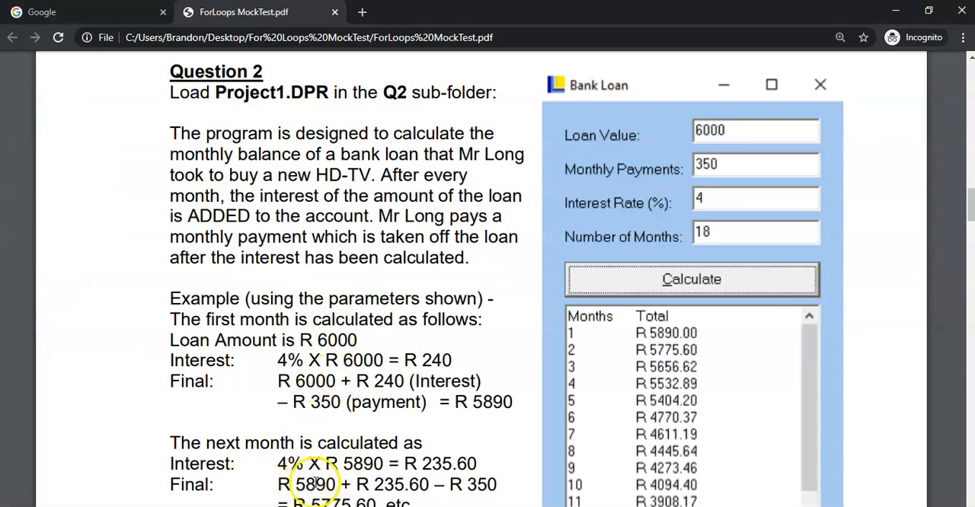
double_click(313, 485)
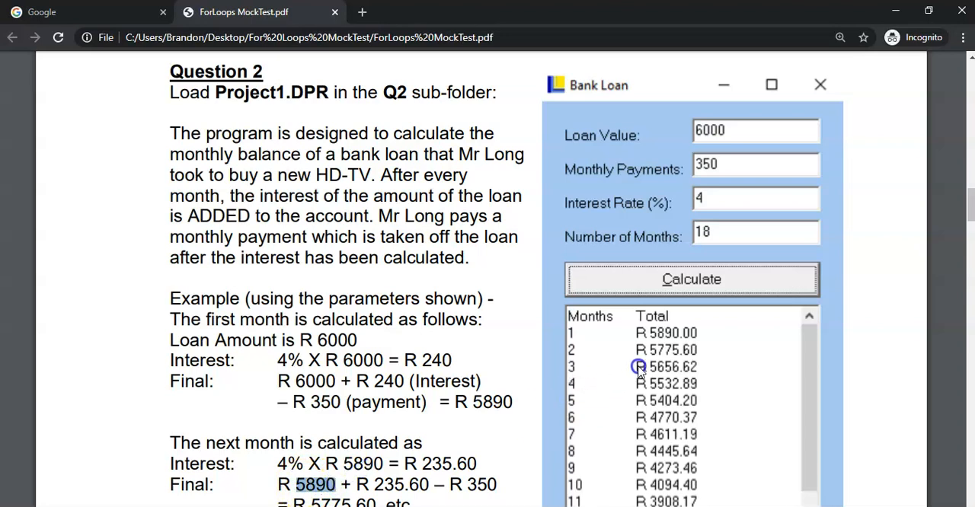
mouse_move(442, 488)
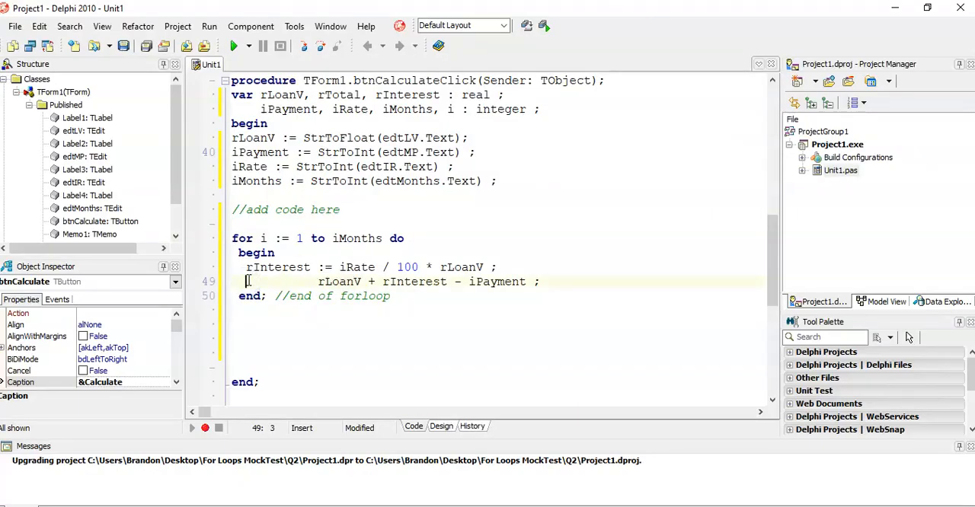
text(rLoanV :)
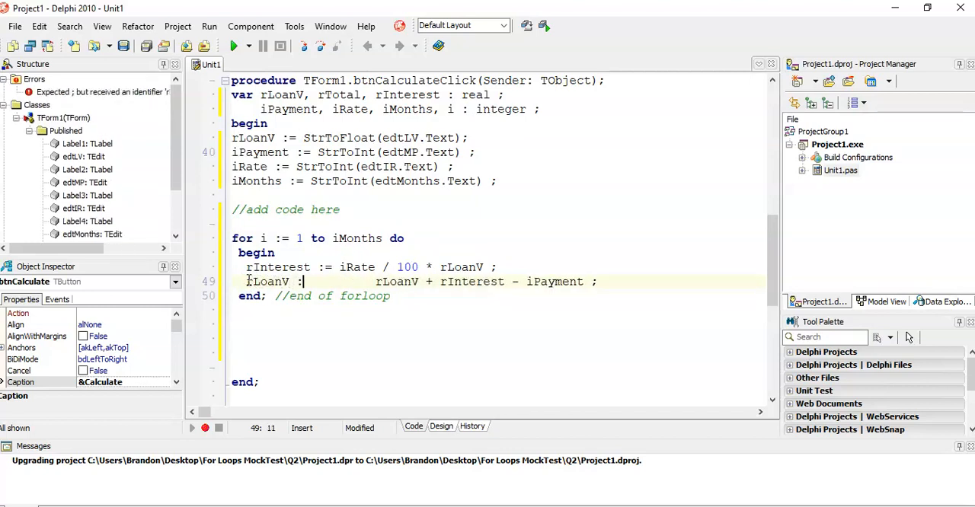
text(=)
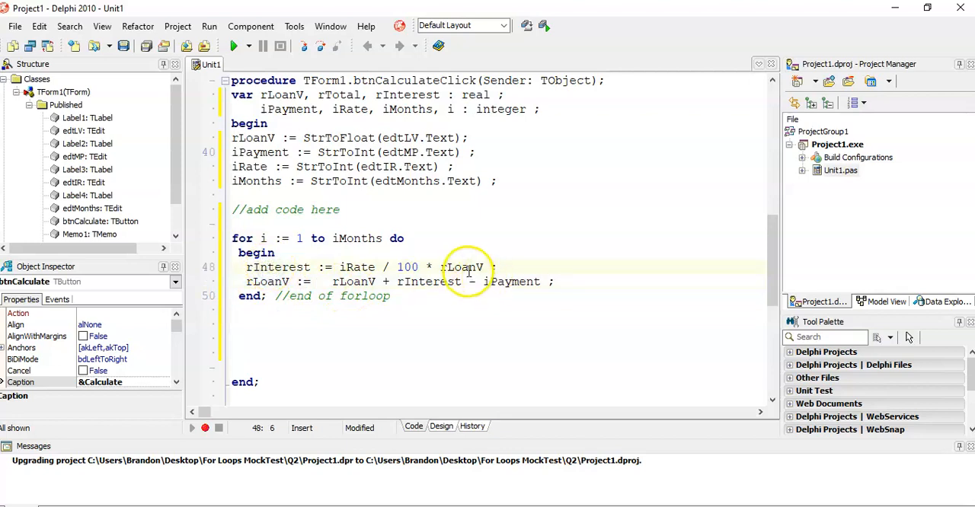
double_click(460, 267)
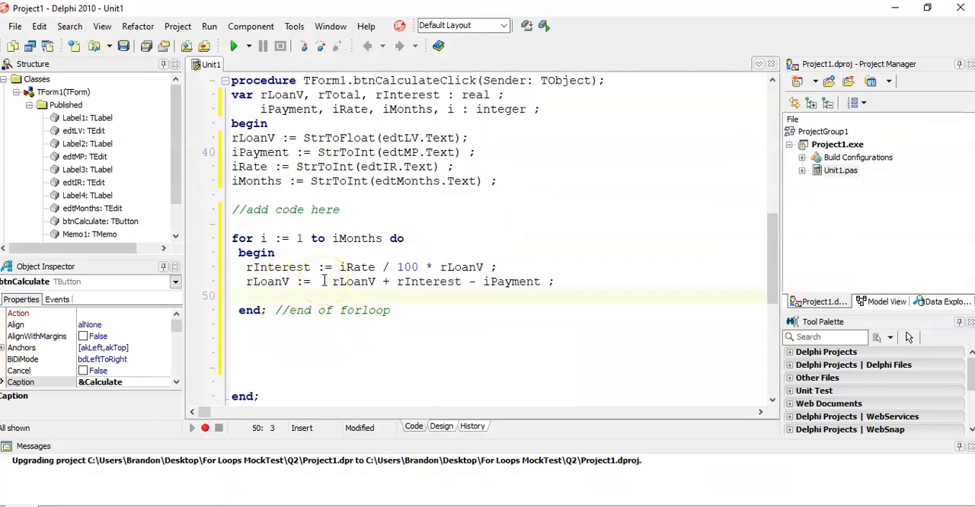
Add Memo1.Lines.Add with IntToStr(i) + #9 + for the month number and tab.
text(mem)
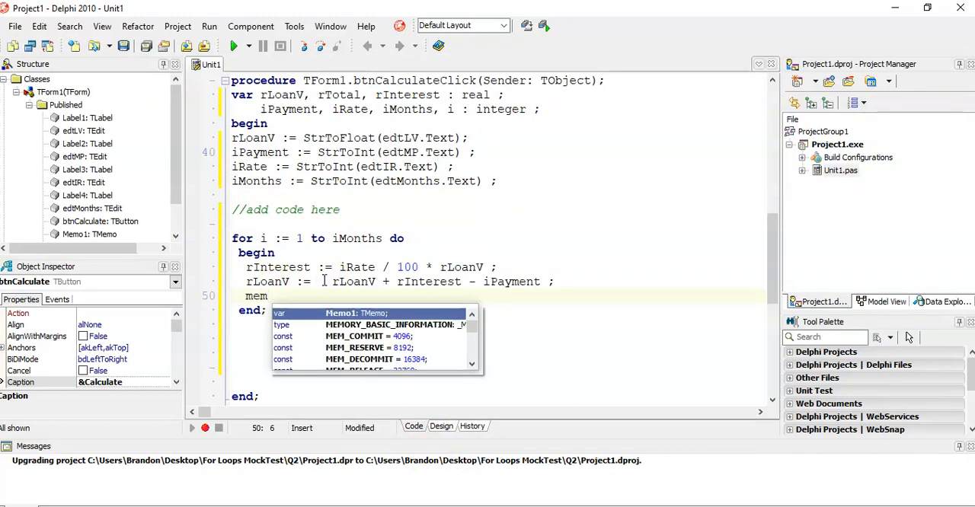
text(o1.lines.Add()
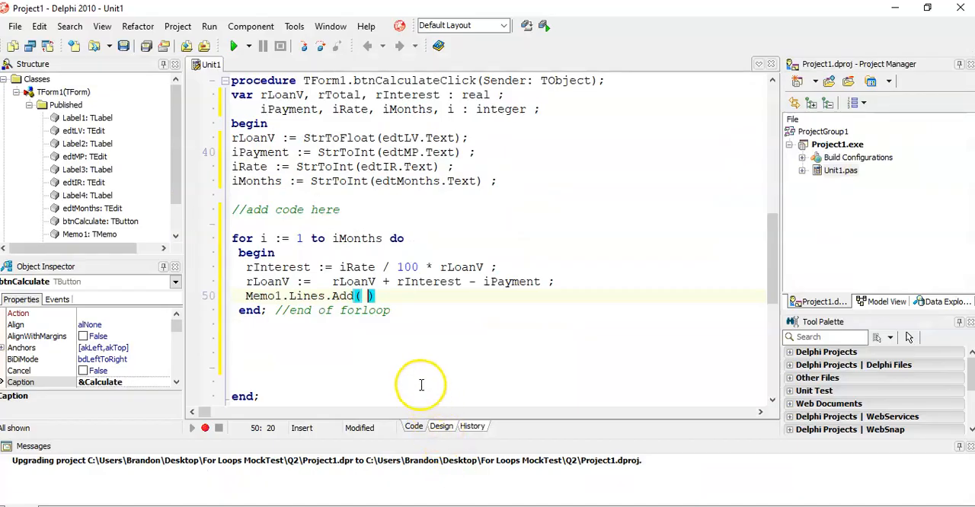
text(i)
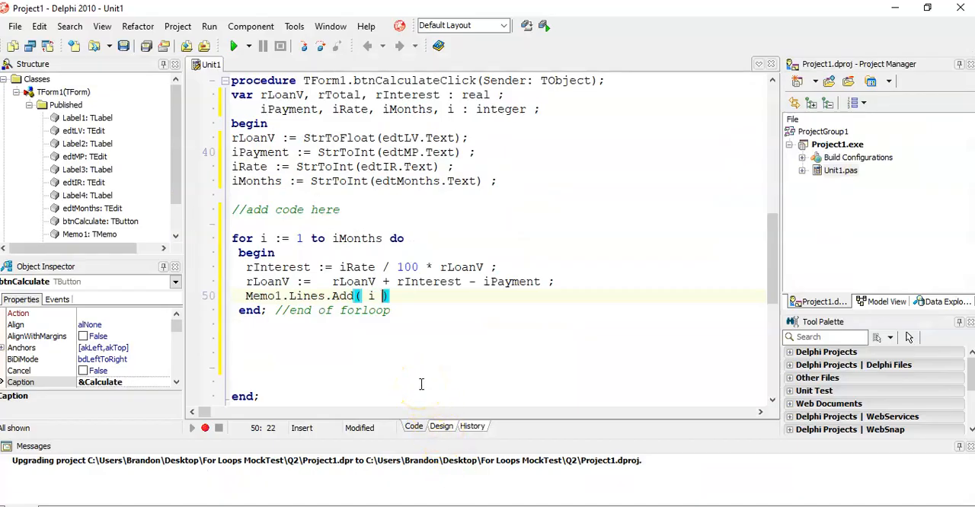
text(+)
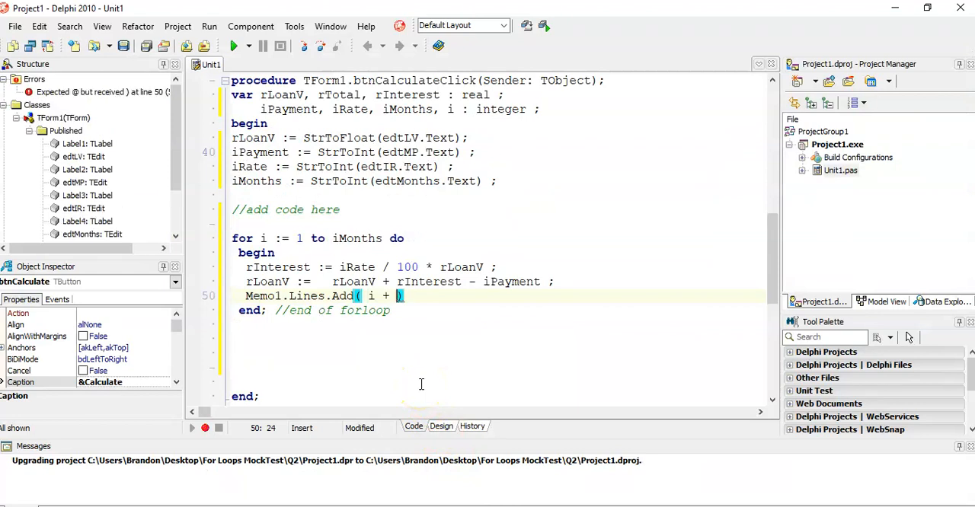
text(#9)
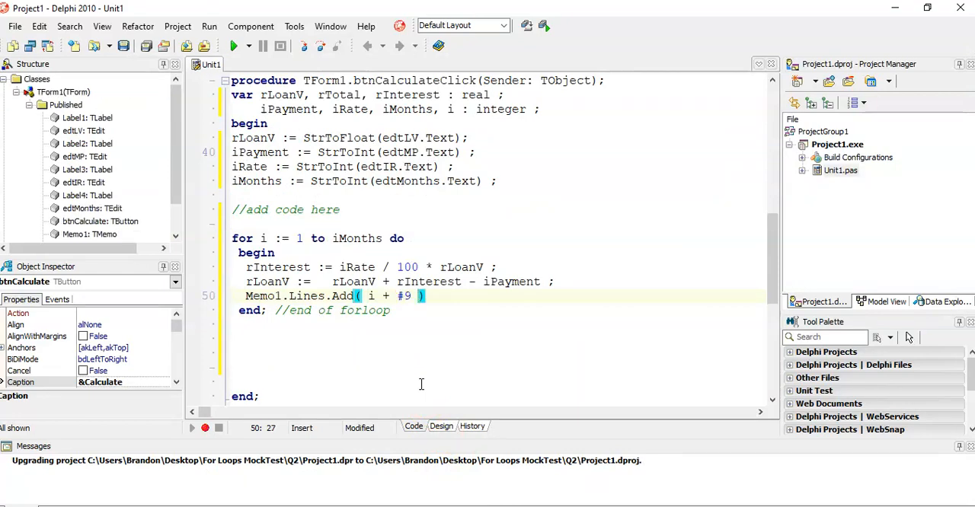
text(+ rLoanV)
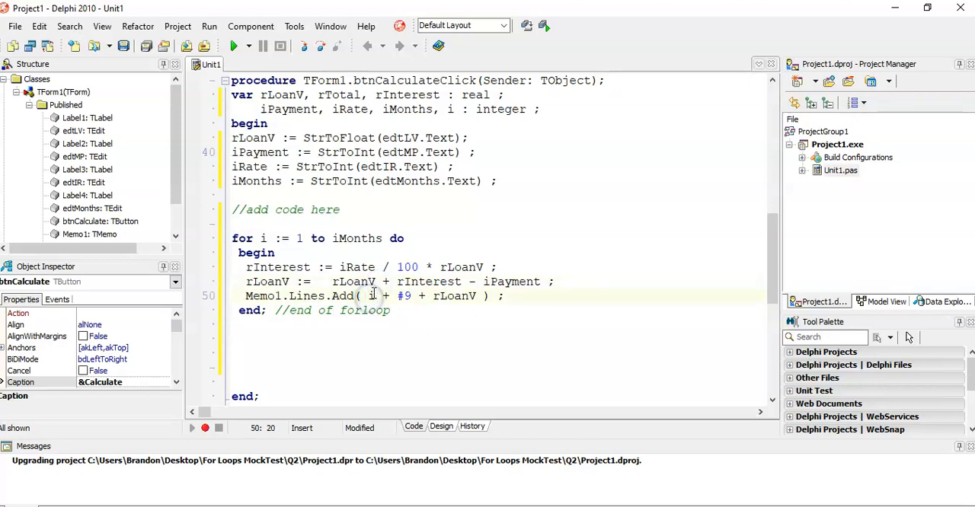
text(IntToStr(i)
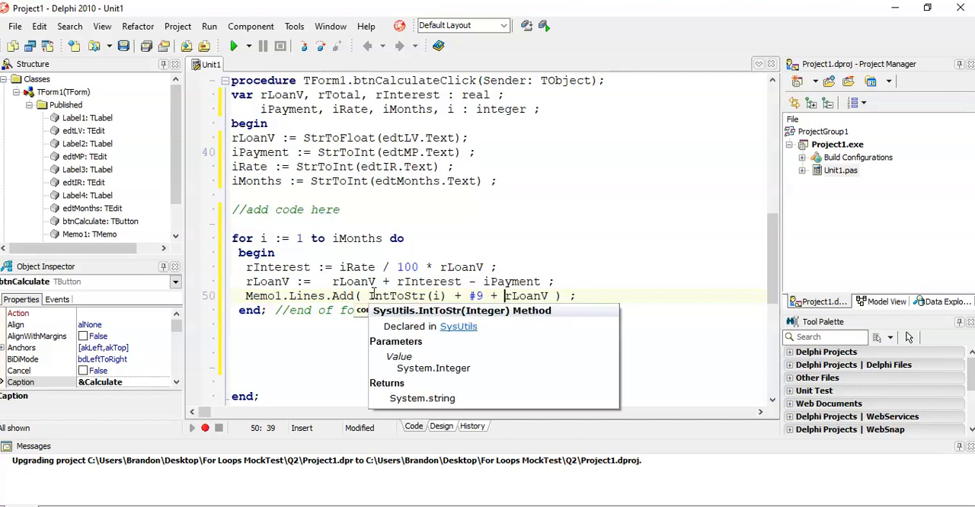
Append the balance as FloatToStrF(rLoanV, ffCurrency, 8, 2) to the memo line.
text(float)
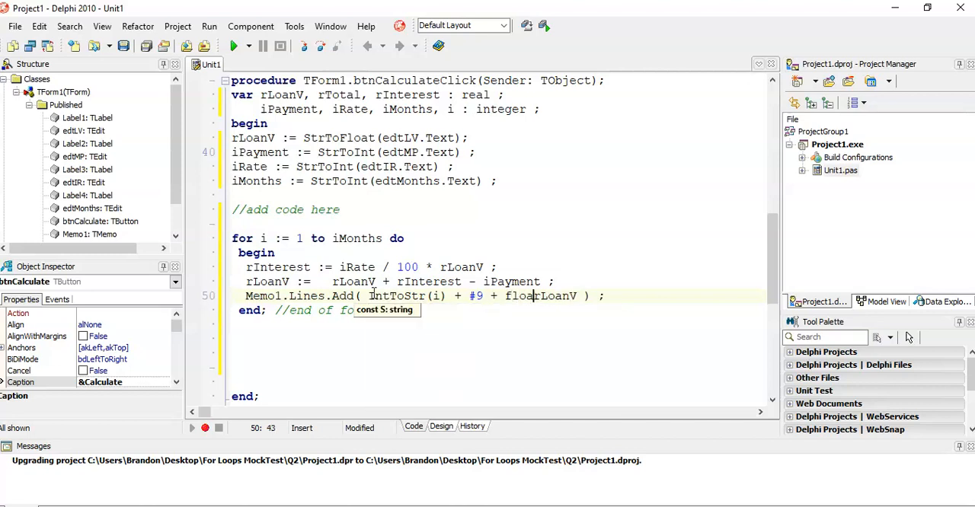
text(tostrf()
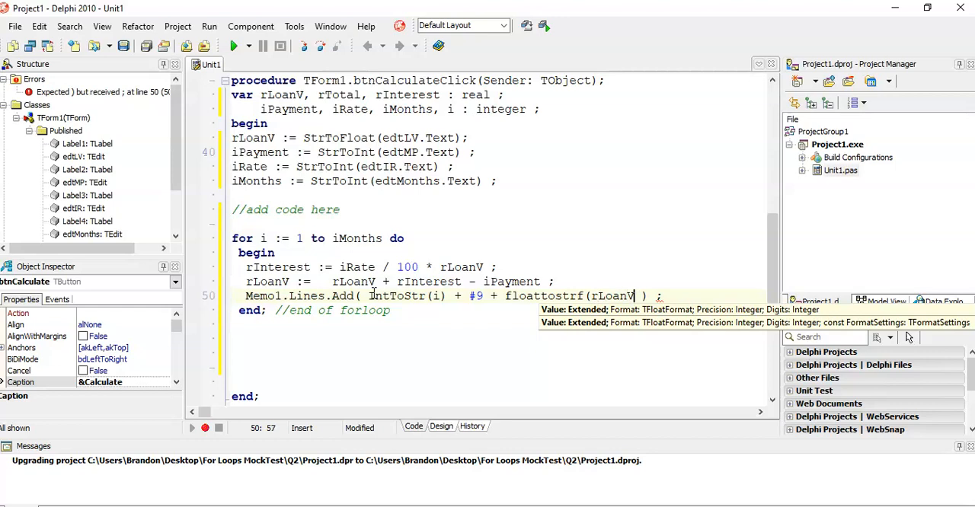
text(,)
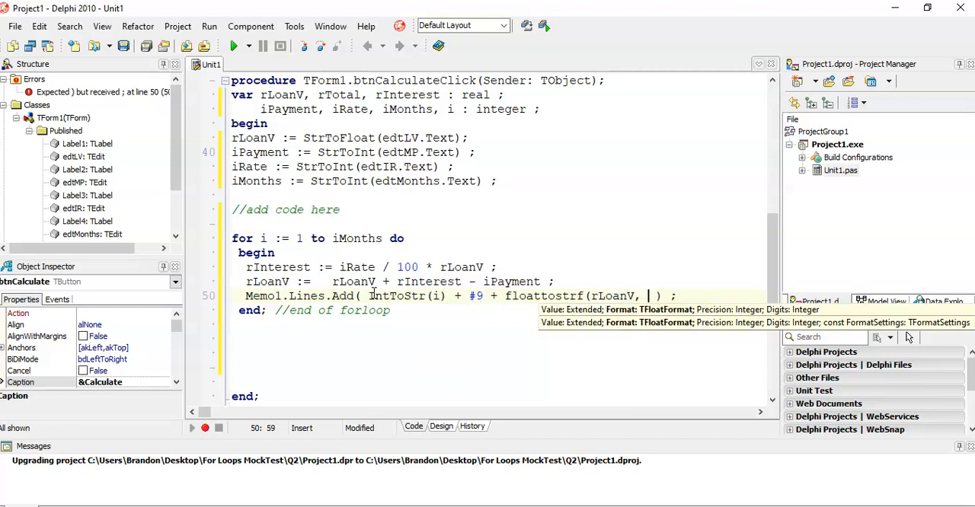
text(ffCu)
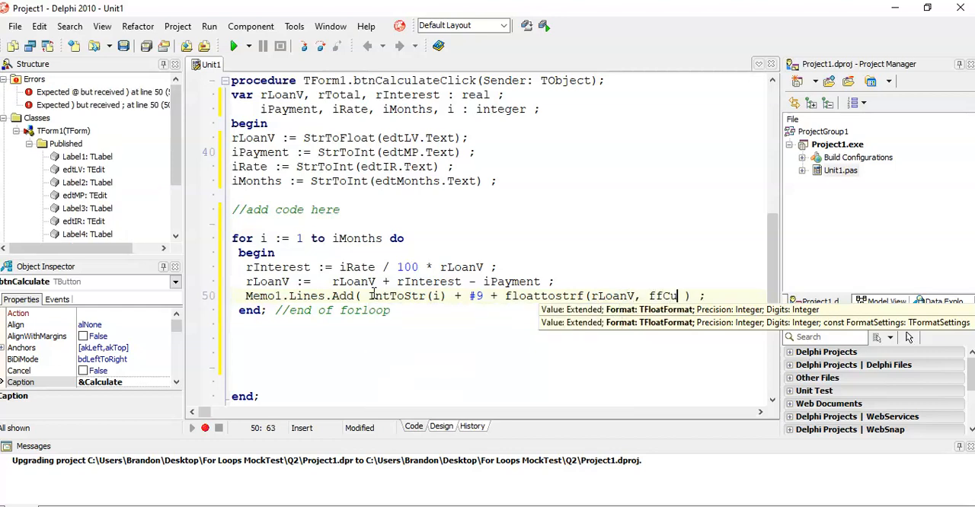
text(rrency,)
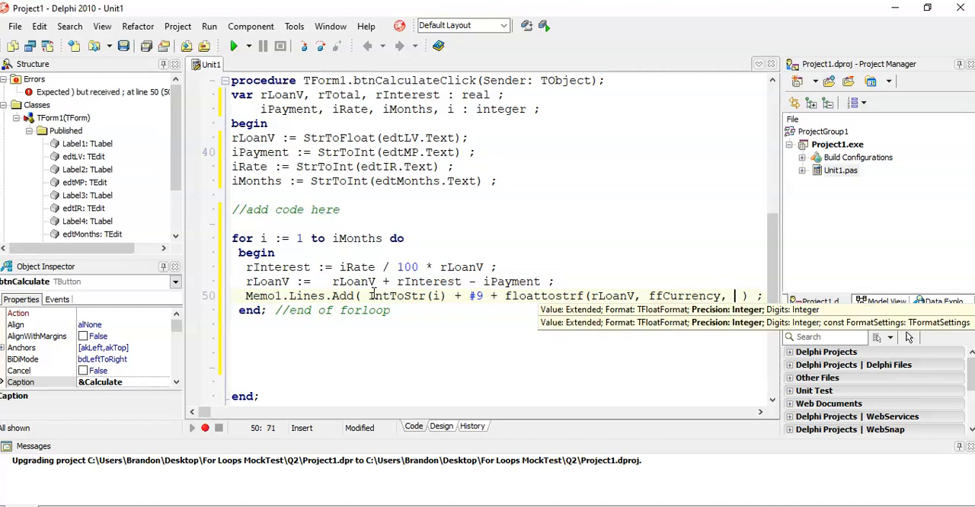
text(8, 2)
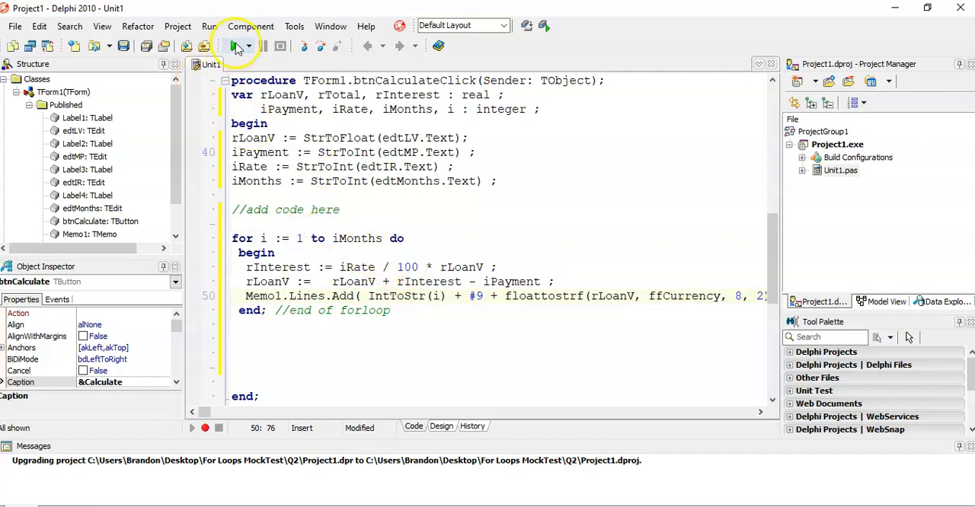
Run the Bank Loan program and calculate the month-by-month balance list.
click(235, 48)
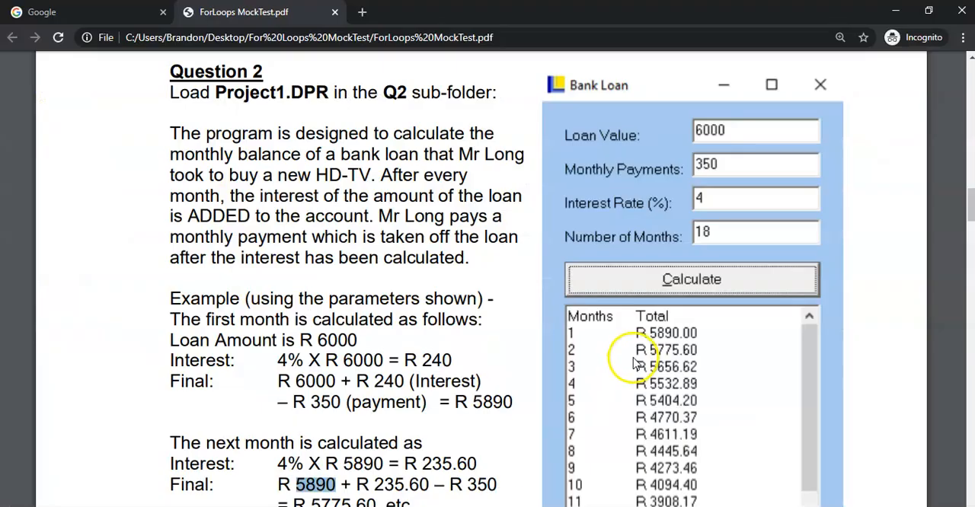
mouse_move(682, 408)
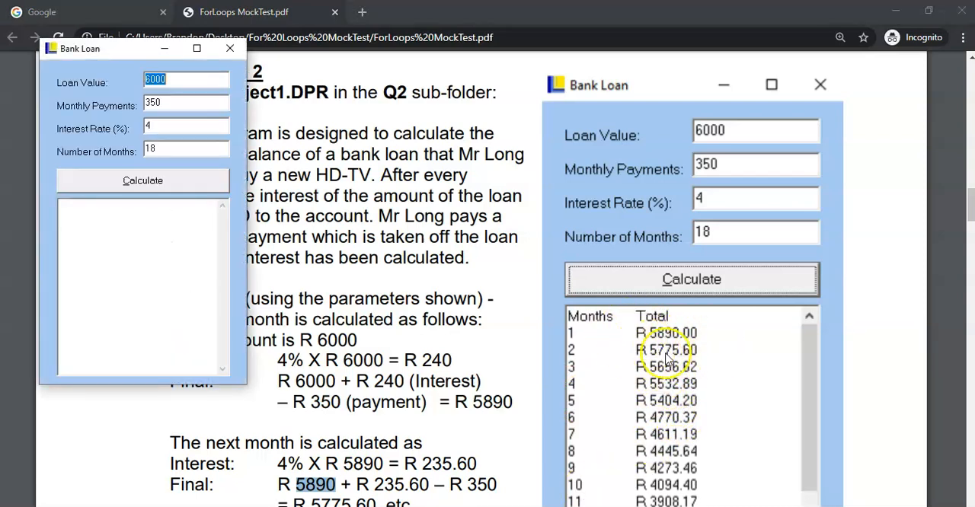
mouse_move(531, 122)
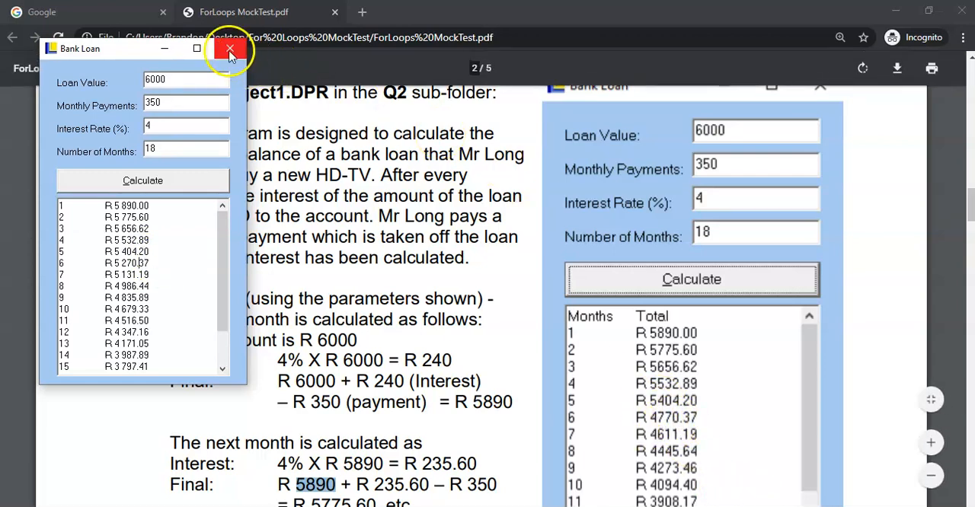
Add memo1.Lines.Add('Months' + #9 + 'Total'); before the for loop as a heading.
click(224, 48)
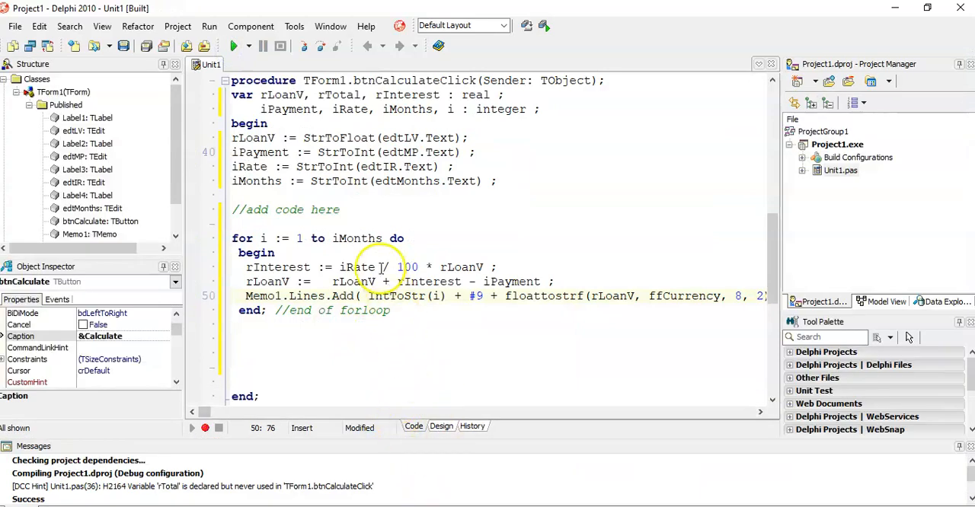
click(363, 222)
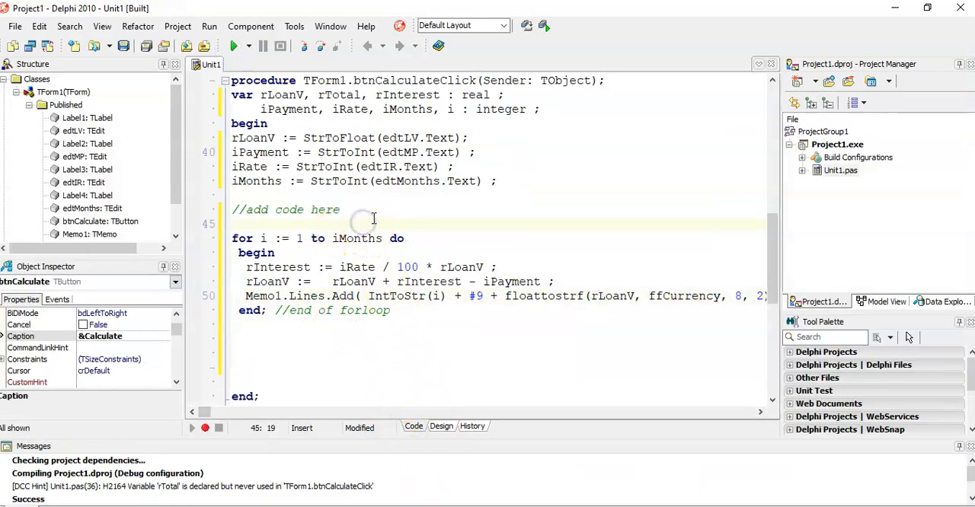
text(memo1.)
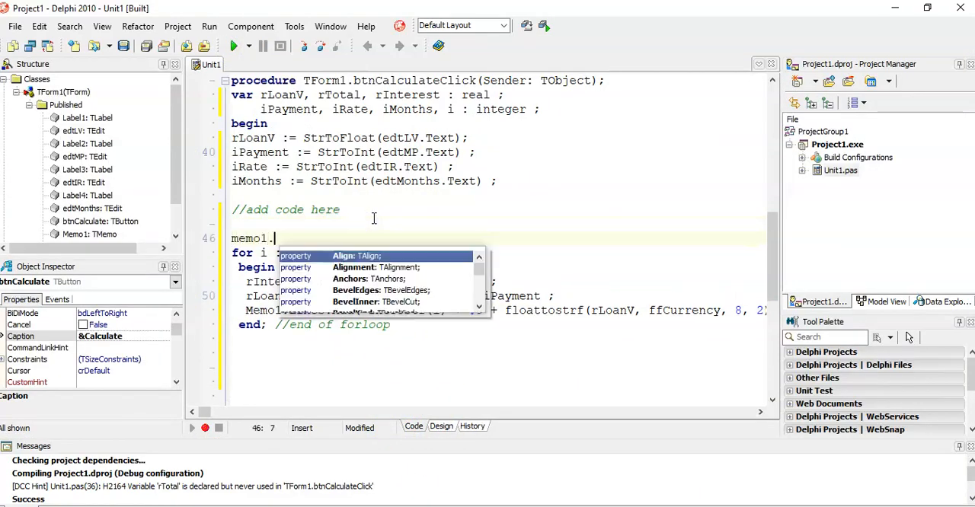
text(Lines.Add()
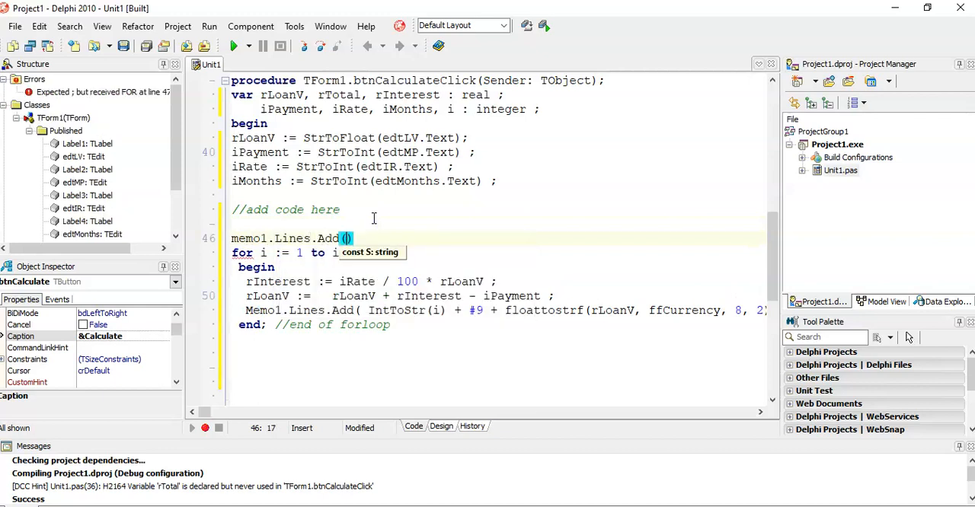
text('Months' + #9)
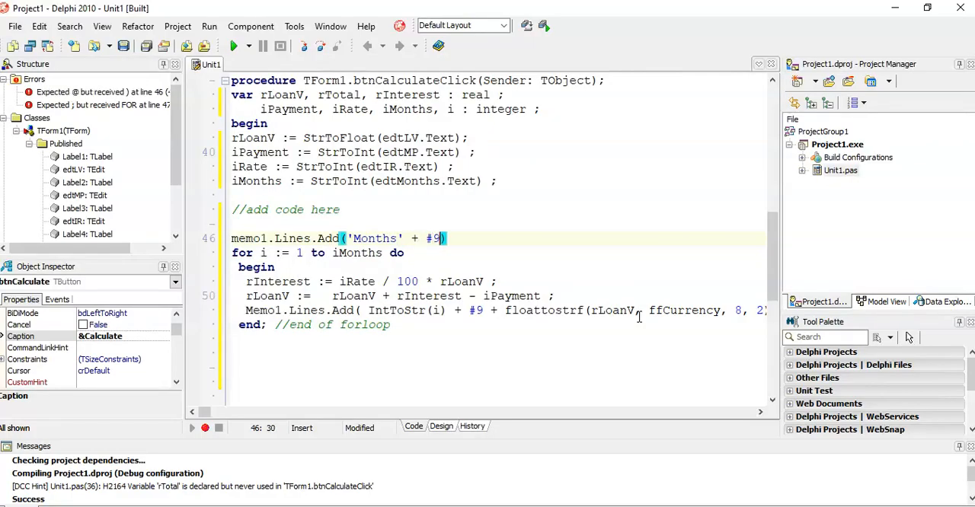
text(+ 'T)
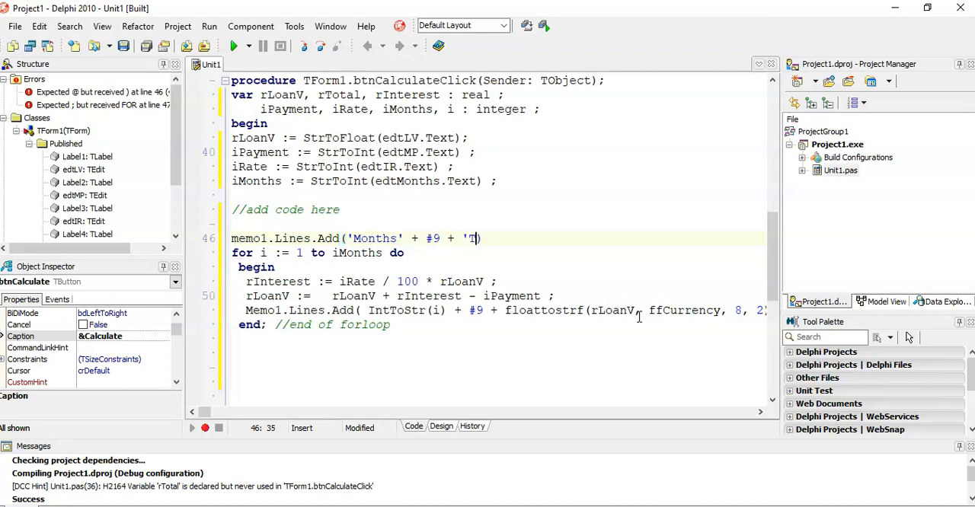
text(otal')
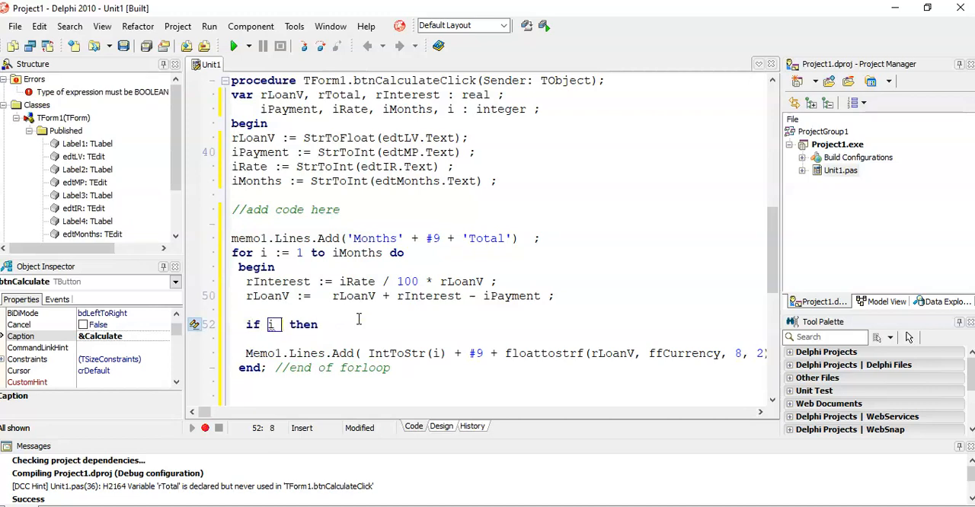
Add if i MOD 6 = 0 then begin rLoanV := rLoanV - 500; end; inside the loop.
text(MOD 6 = 0)
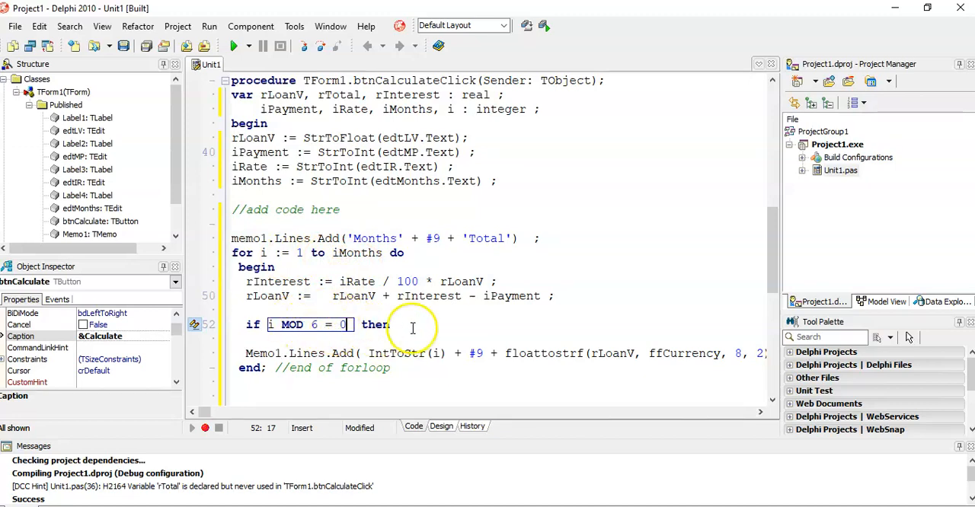
click(402, 324)
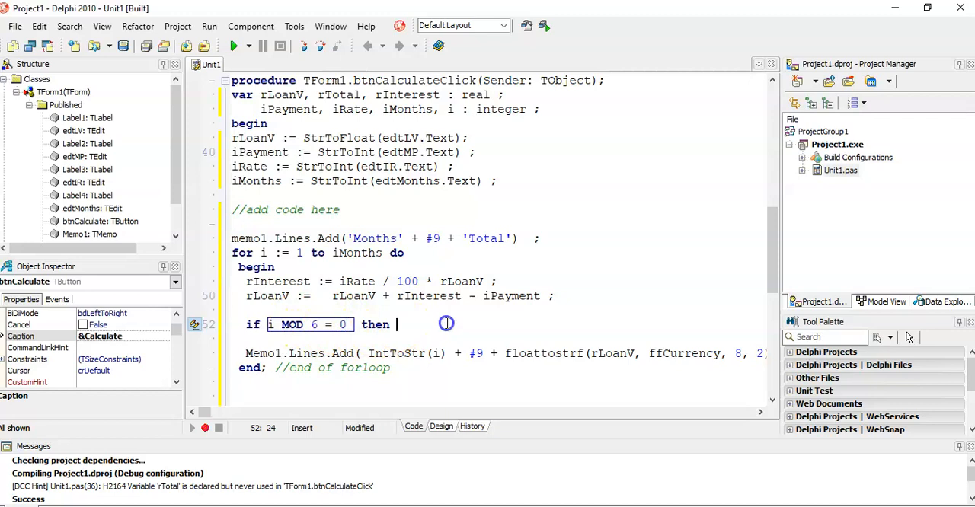
text(begin)
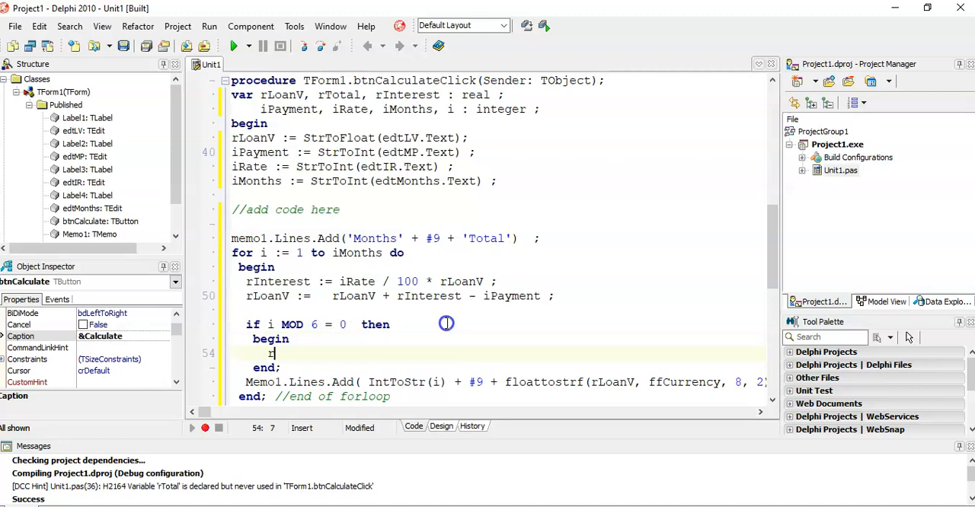
text(rLoanV)
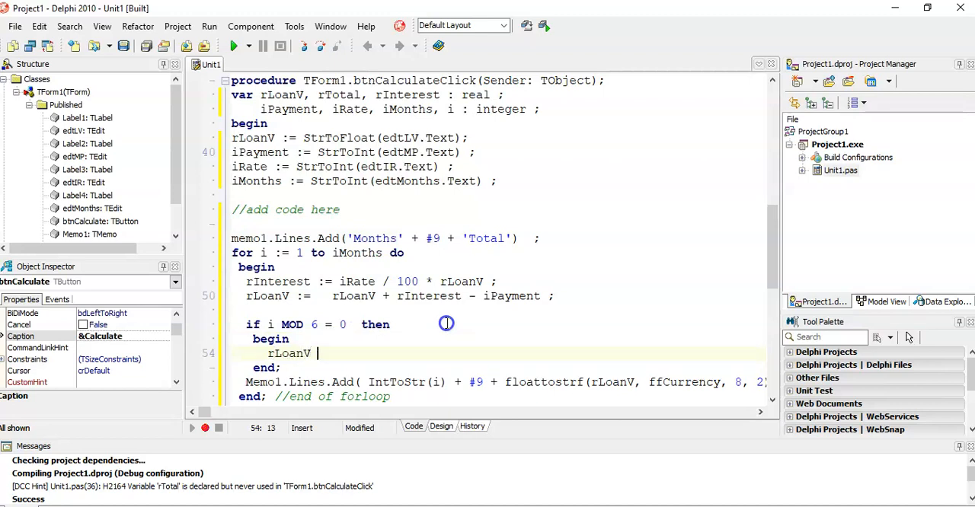
text(- 5)
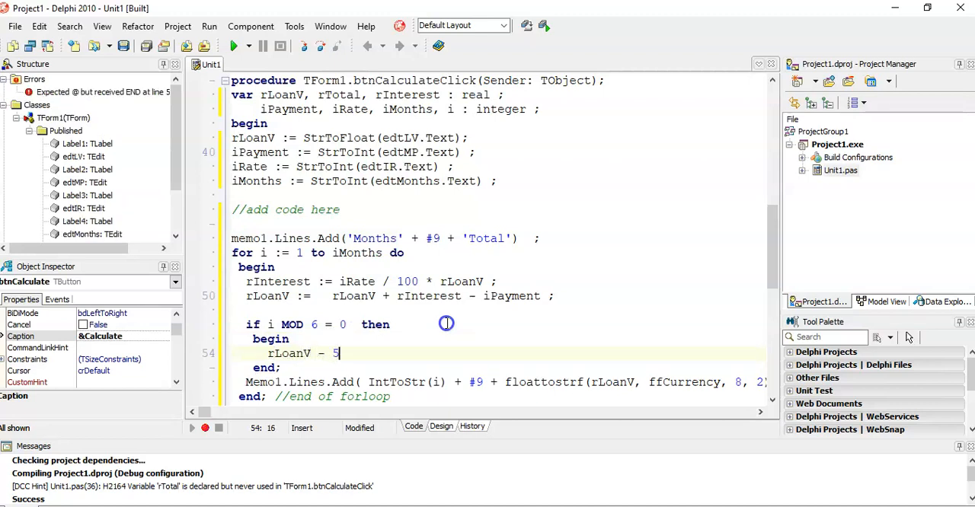
text(00 ;)
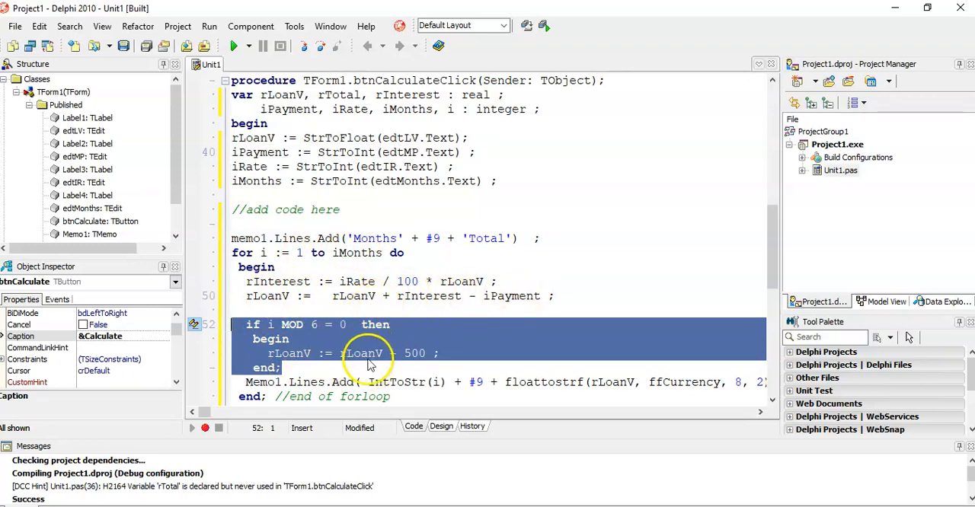
mouse_move(372, 368)
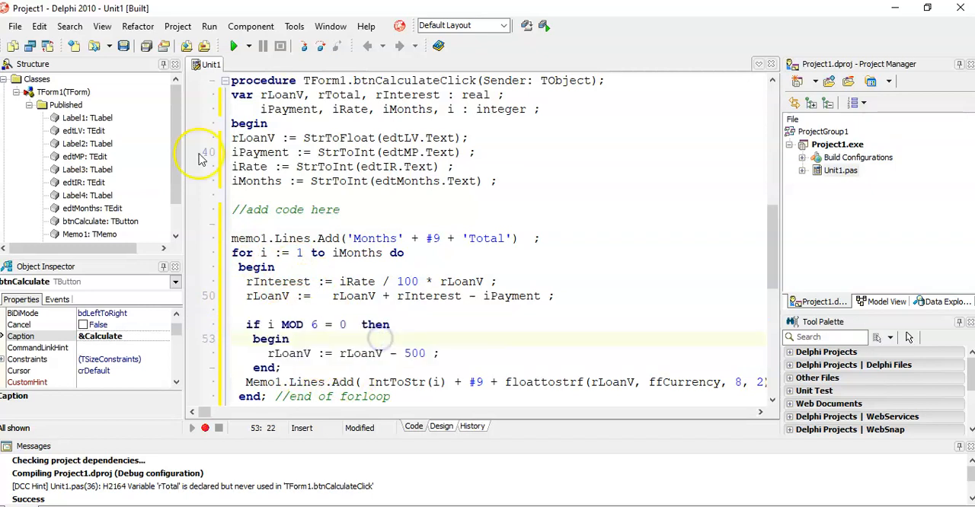
Run the updated program and calculate the balance schedule for the sample loan.
click(235, 46)
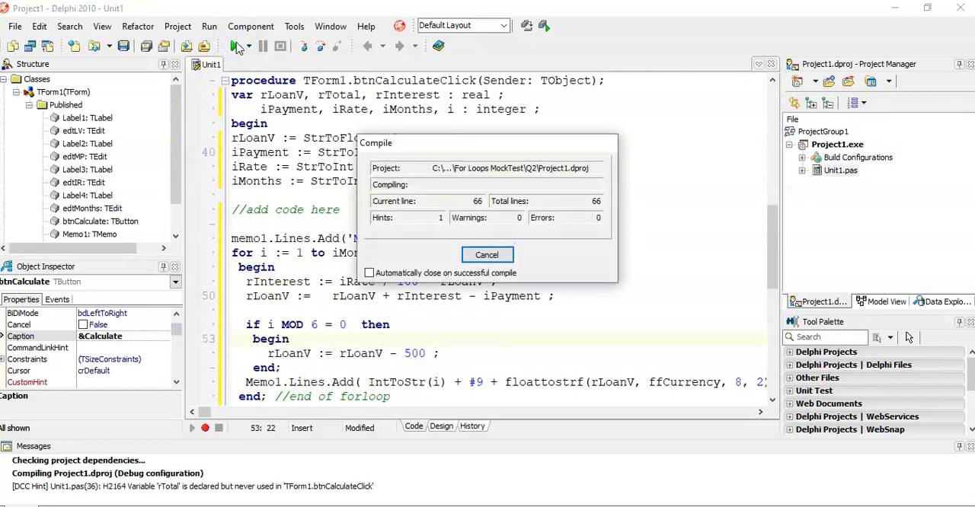
click(236, 46)
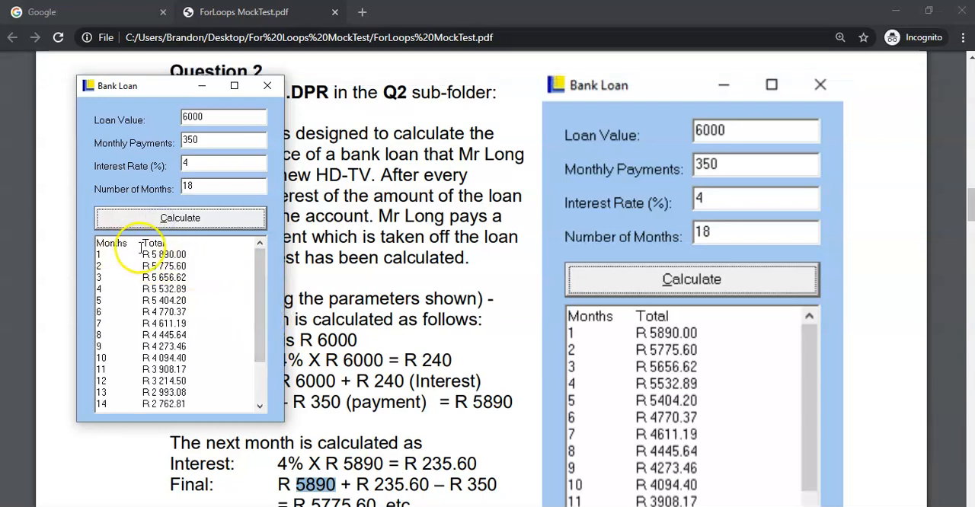
mouse_move(247, 320)
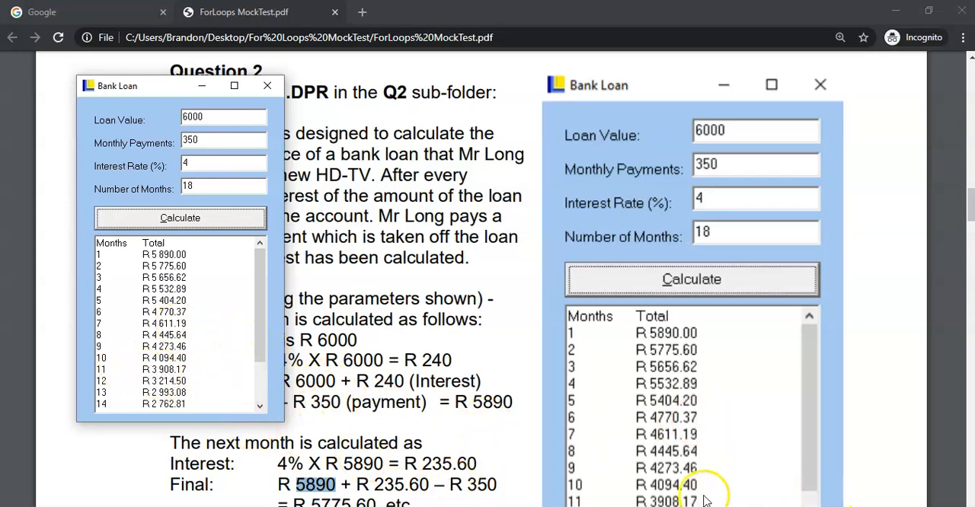
mouse_move(250, 122)
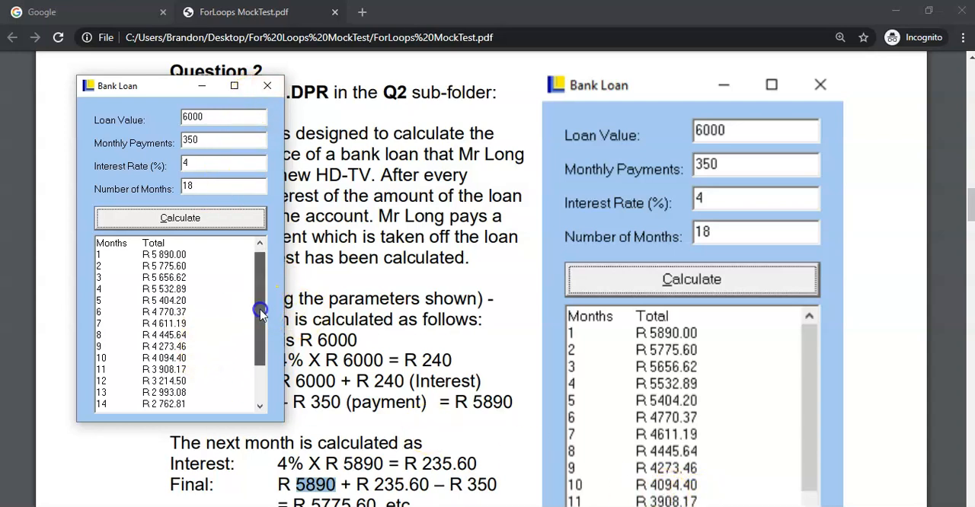
drag(261, 312, 261, 378)
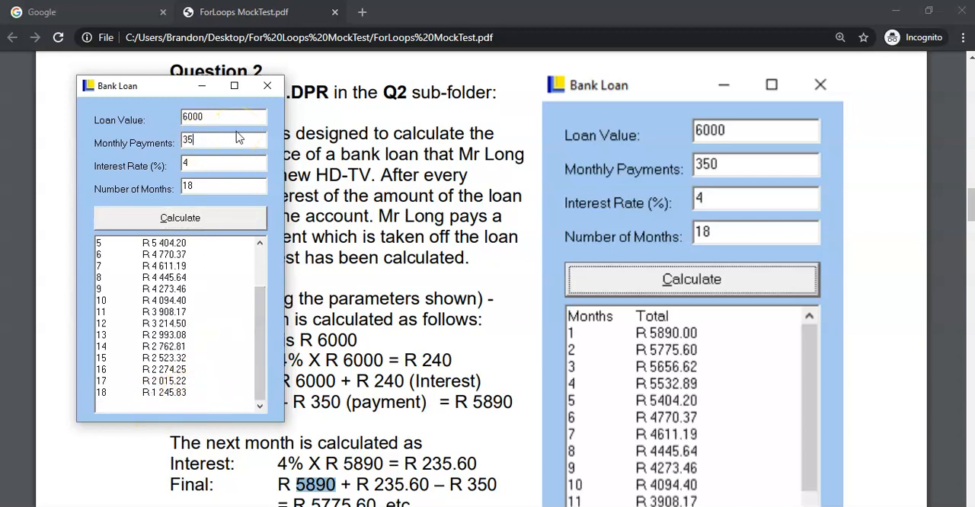
Recalculate with Monthly Payments set to 400, giving 18 months of balances.
text(400)
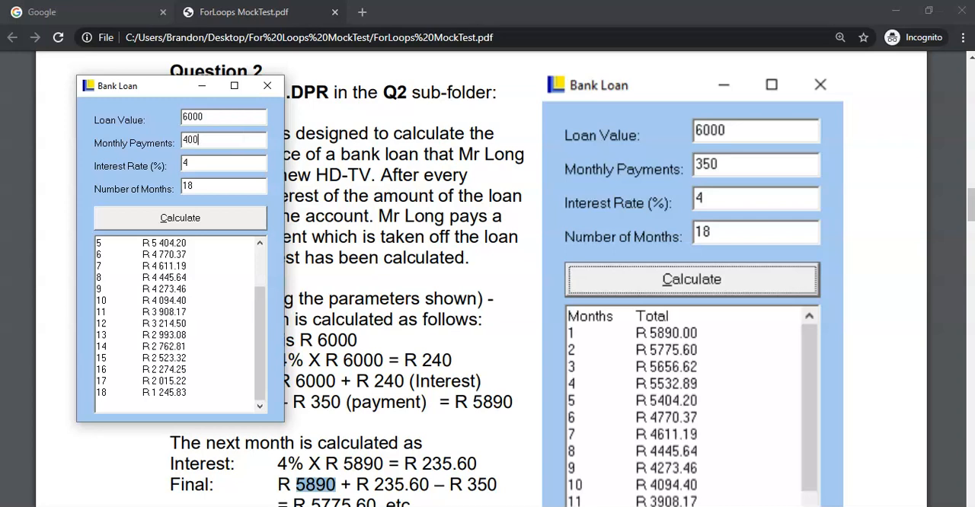
click(180, 219)
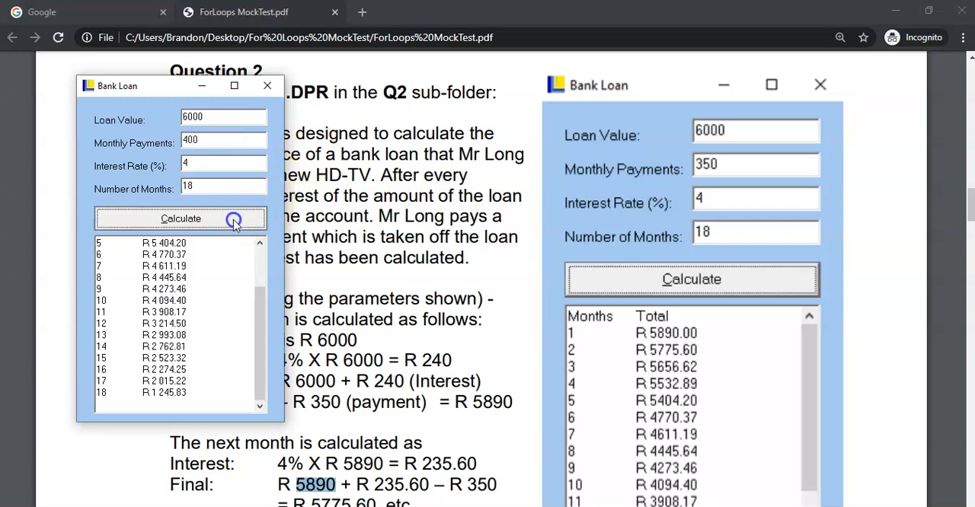
click(180, 219)
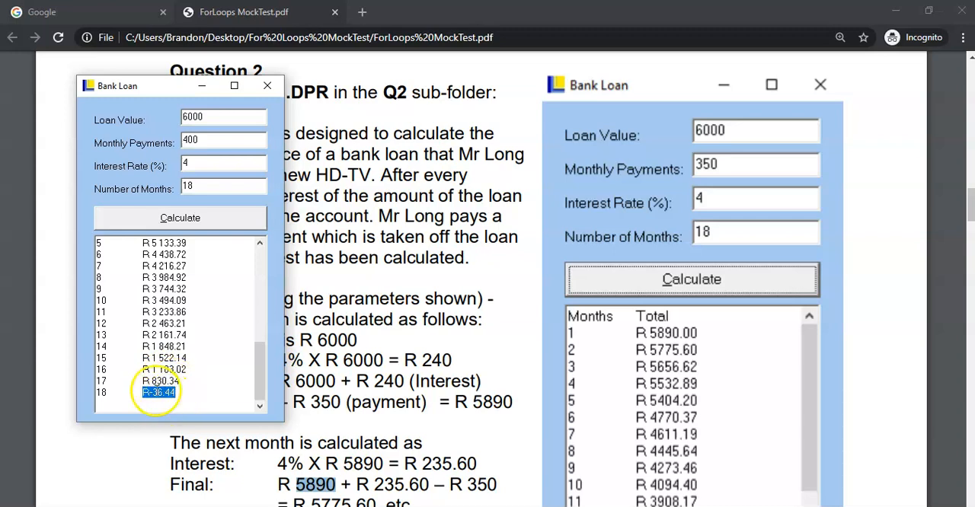
click(161, 379)
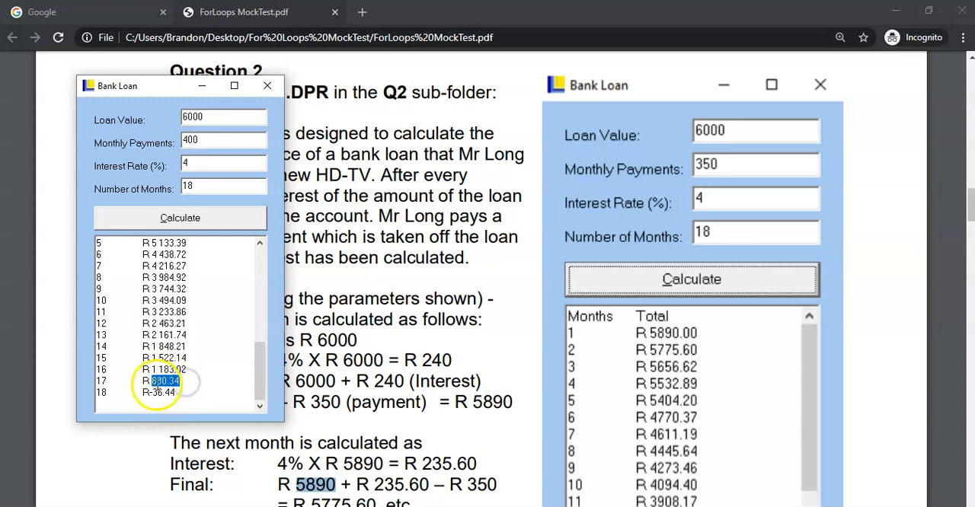
mouse_move(183, 406)
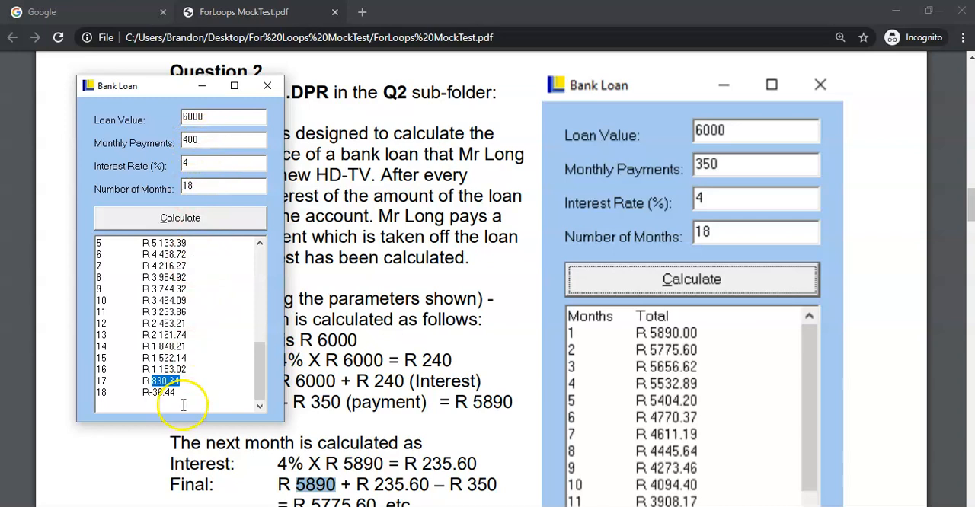